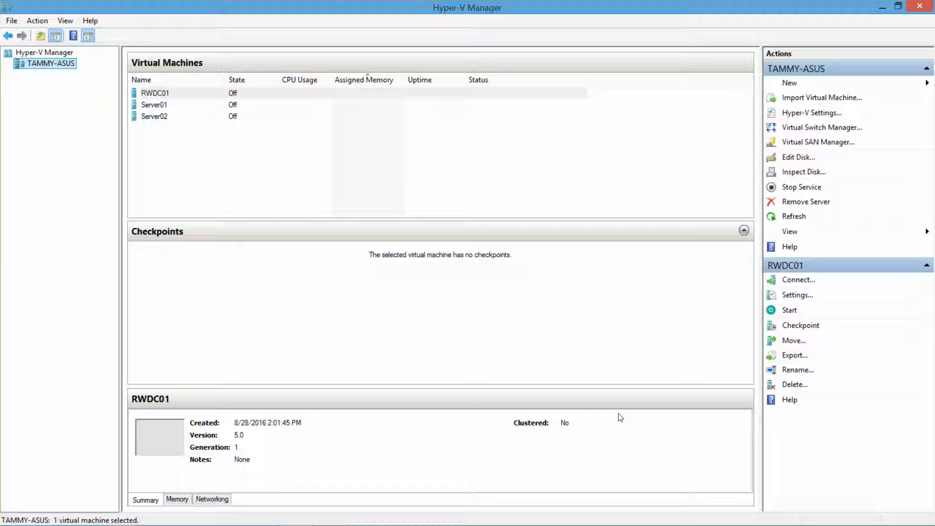
pyautogui.moveTo(757, 304)
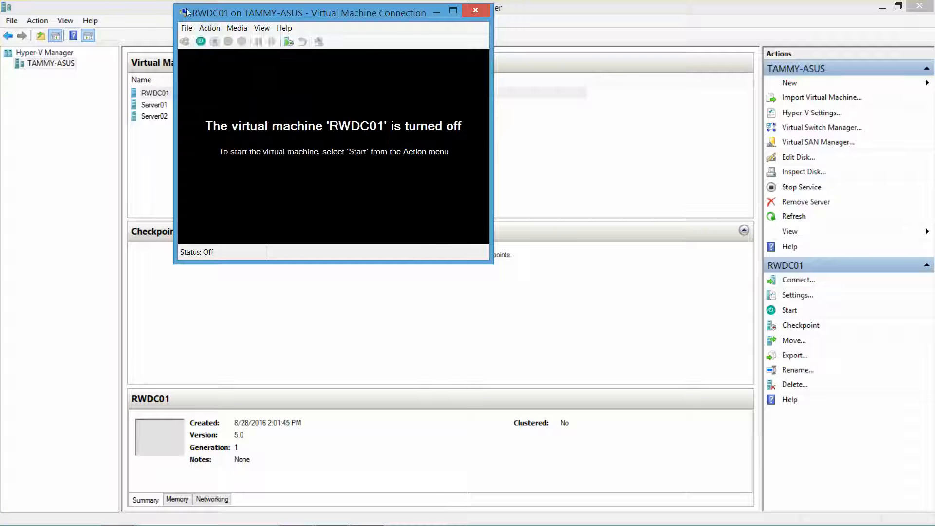
pyautogui.moveTo(201, 41)
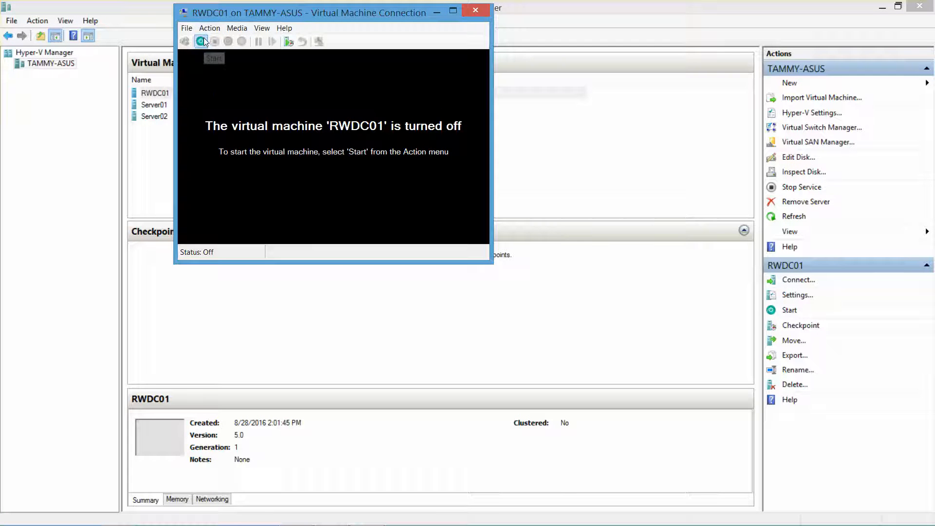
# - Start the RWDC01 virtual machine and open a connection to Server02
pyautogui.click(201, 41)
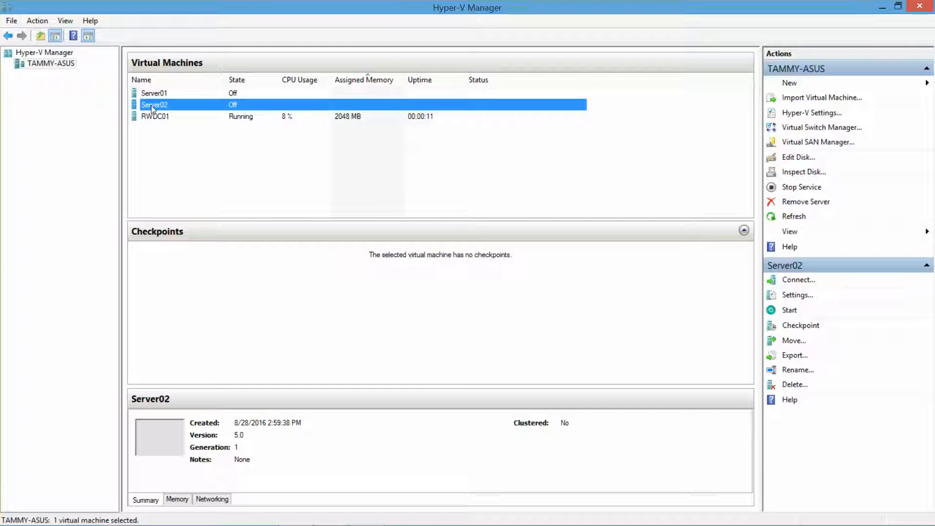
pyautogui.click(799, 280)
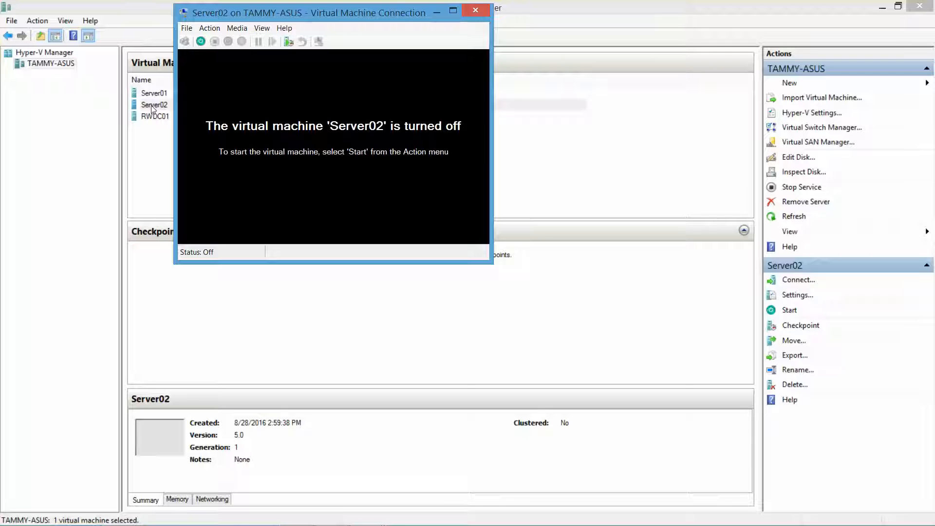
pyautogui.click(475, 10)
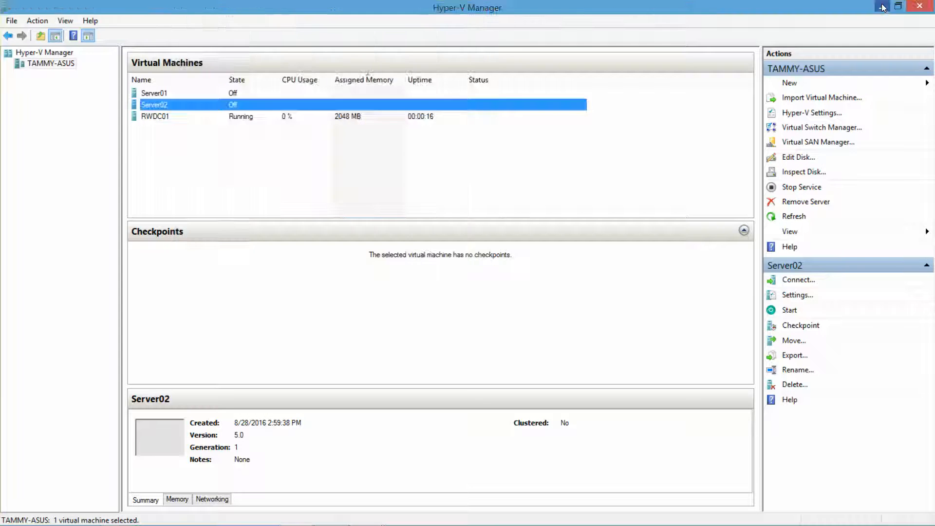
# - Sign in to RWDC01 and Server02 with the CONTOSO domain administrator credentials
pyautogui.click(799, 279)
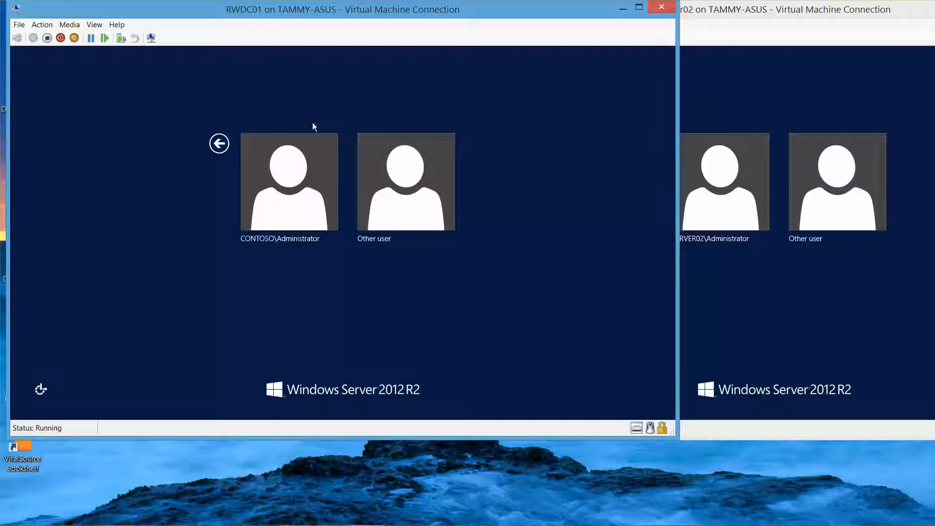
pyautogui.moveTo(289, 182)
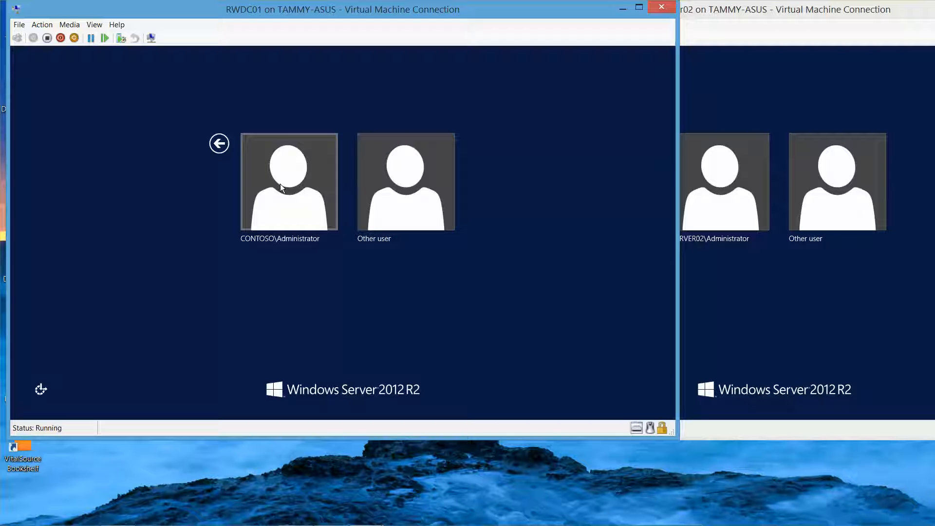
pyautogui.moveTo(298, 200)
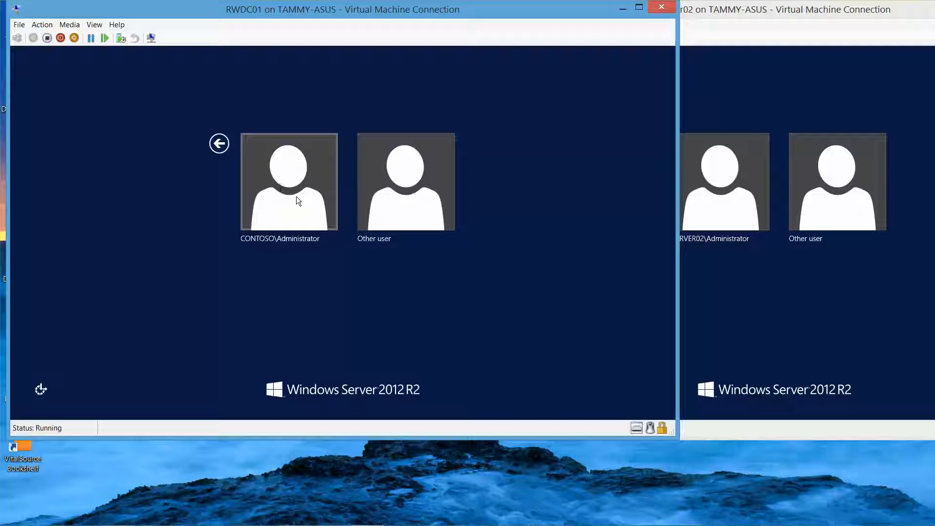
pyautogui.moveTo(315, 209)
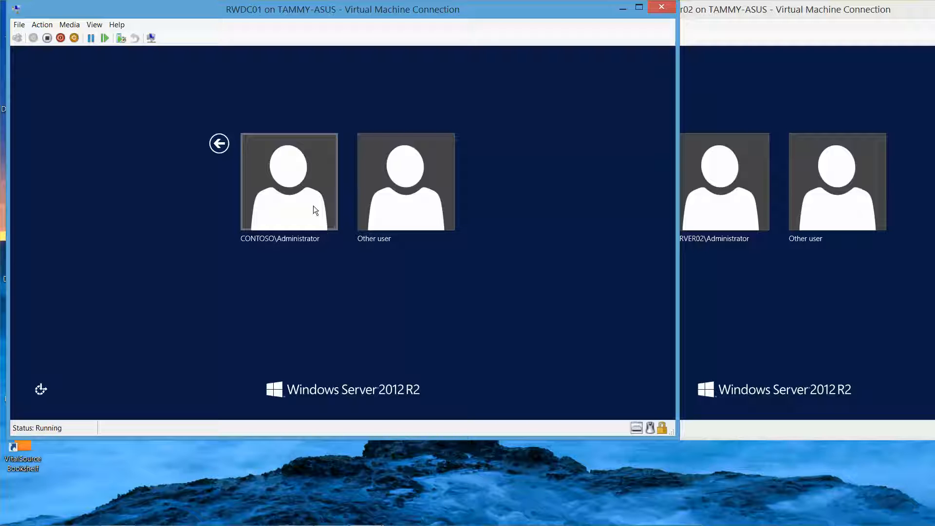
pyautogui.click(289, 182)
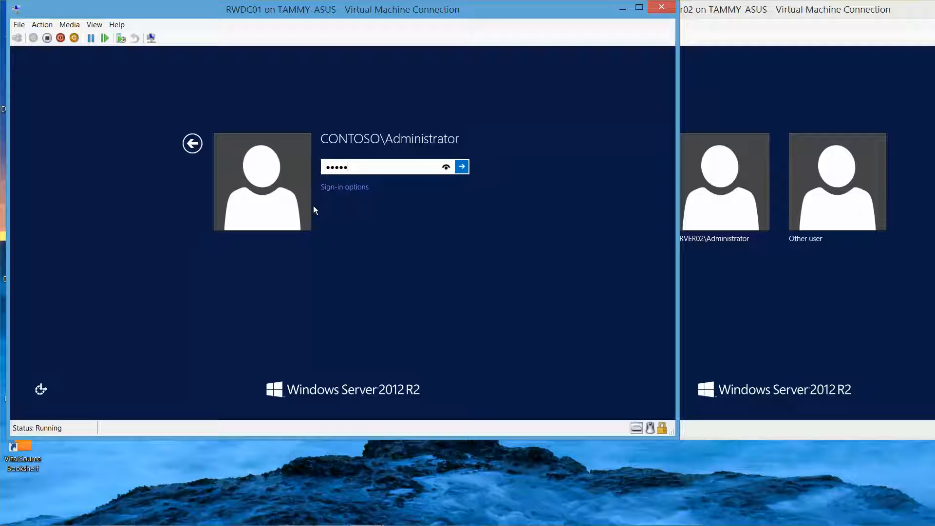
pyautogui.click(462, 166)
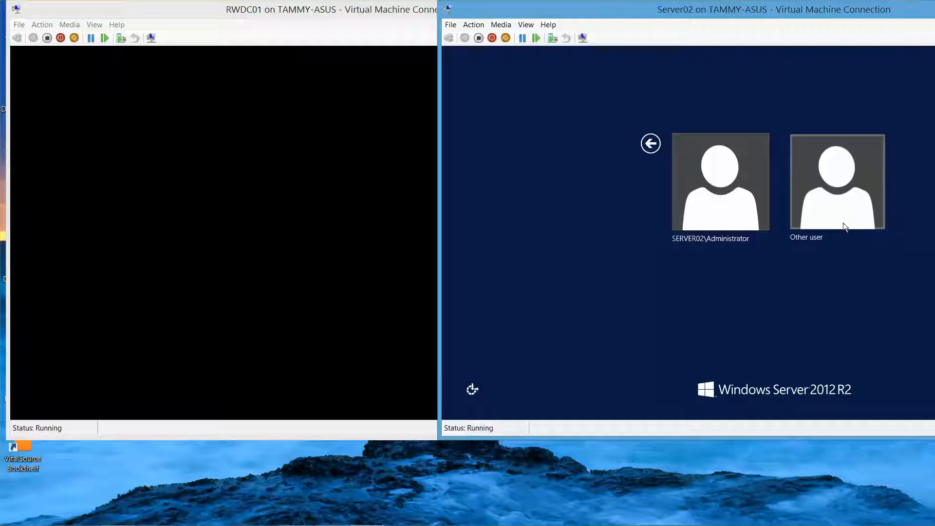
pyautogui.moveTo(841, 216)
pyautogui.write('contoso\\administrator')
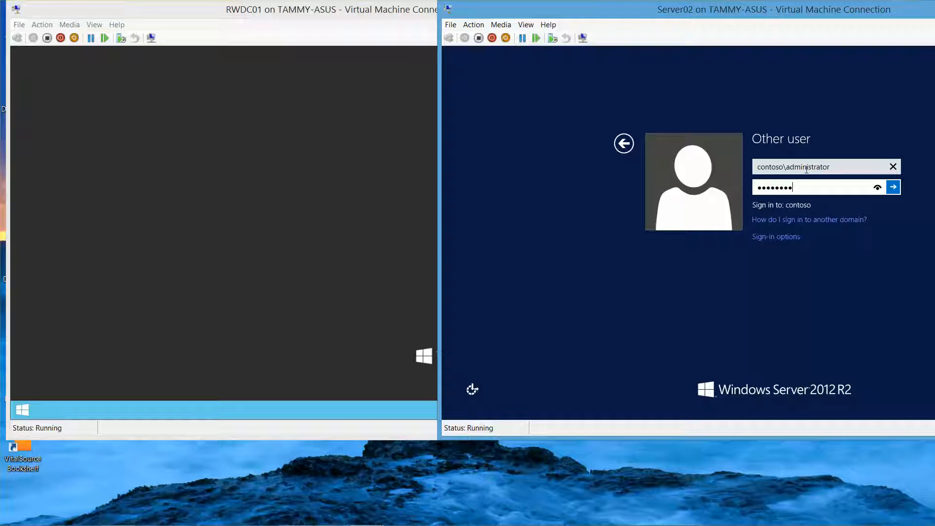
pyautogui.click(893, 186)
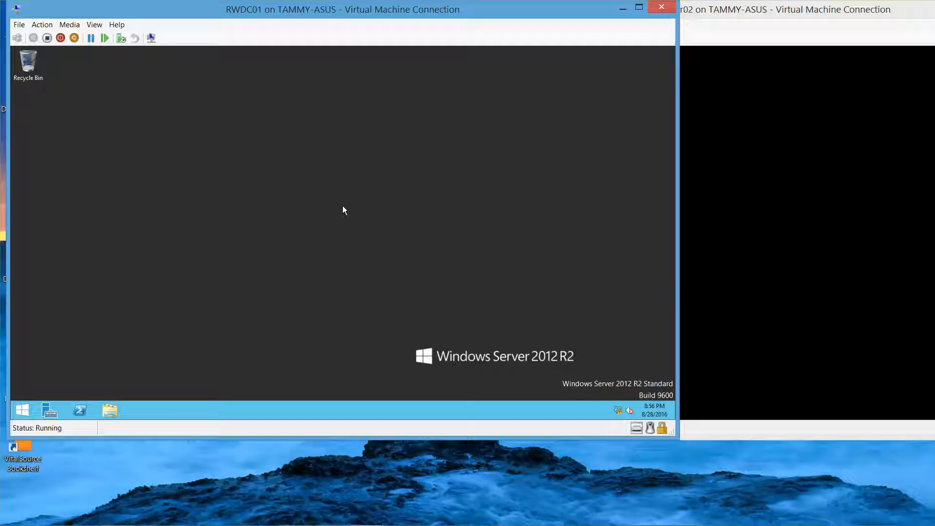
pyautogui.moveTo(404, 204)
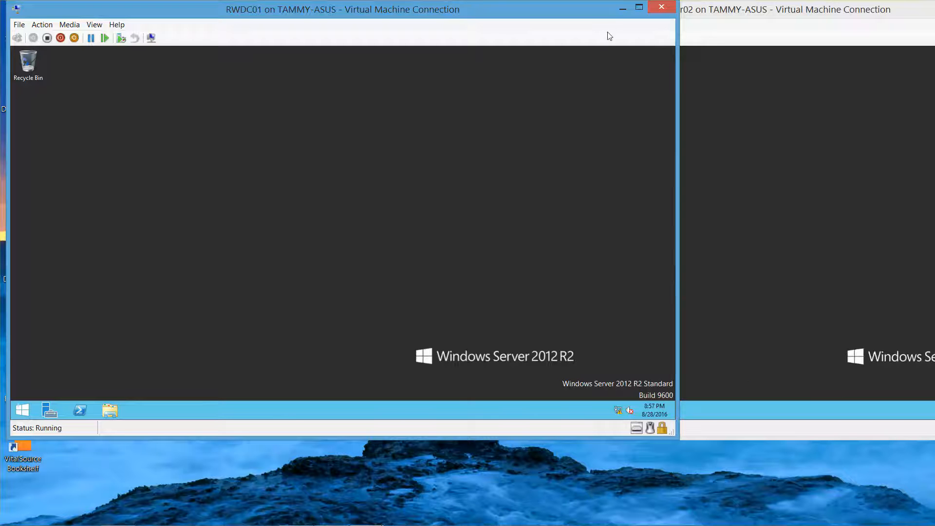
pyautogui.moveTo(622, 8)
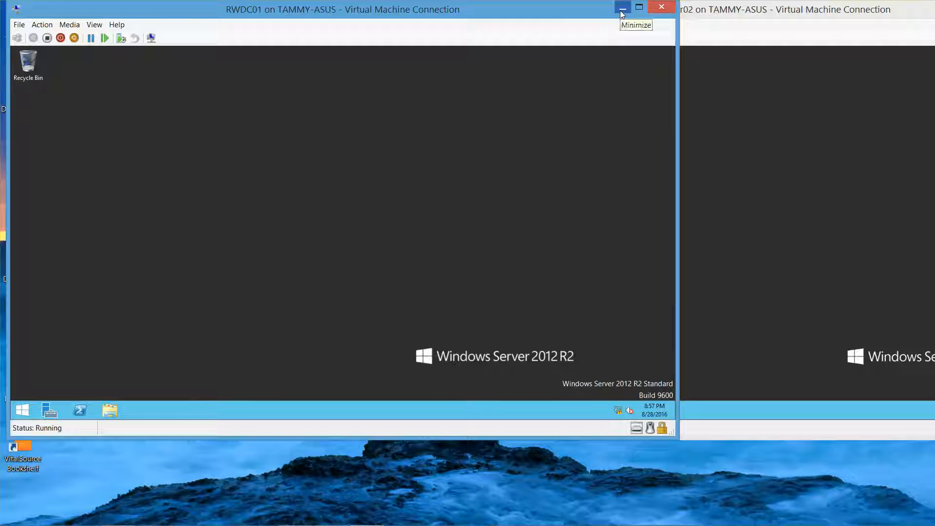
# - Create an 'Updates' folder on Server02's C: drive, dismiss the network prompt, and close Explorer
pyautogui.click(622, 7)
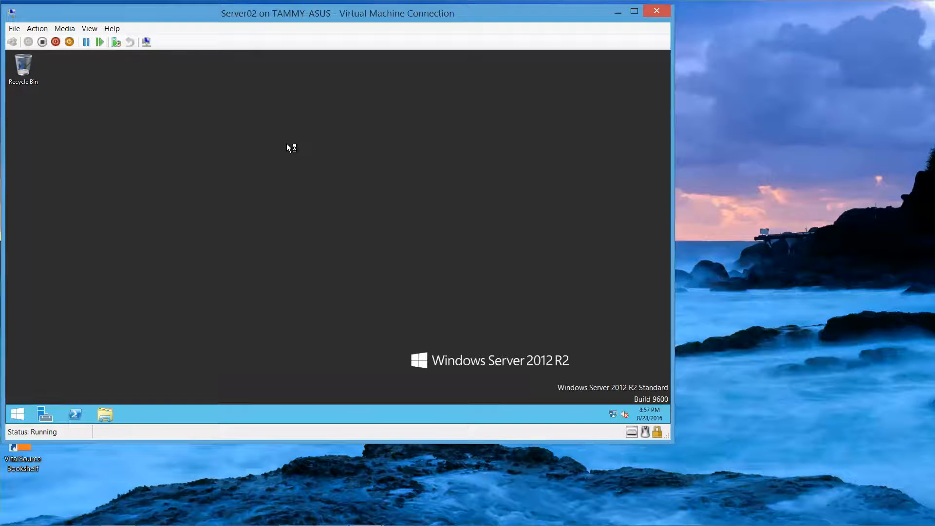
pyautogui.moveTo(231, 225)
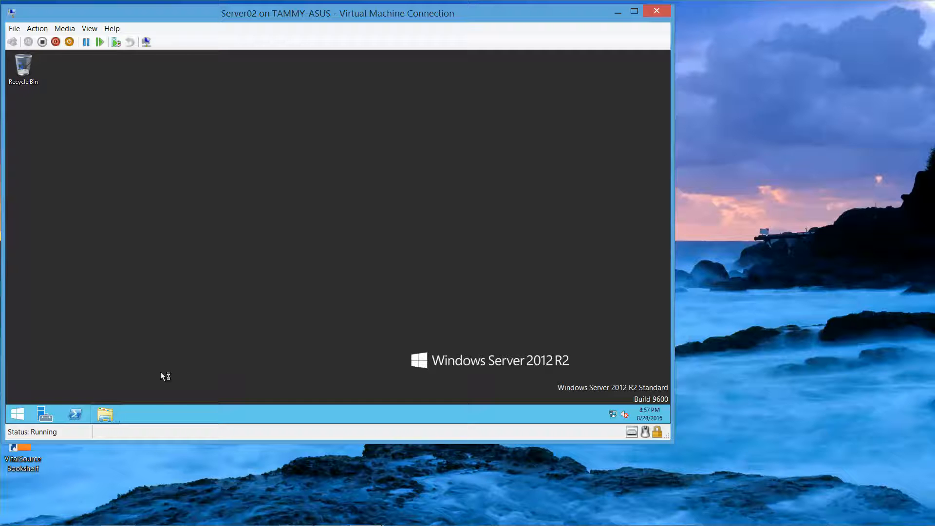
pyautogui.moveTo(172, 371)
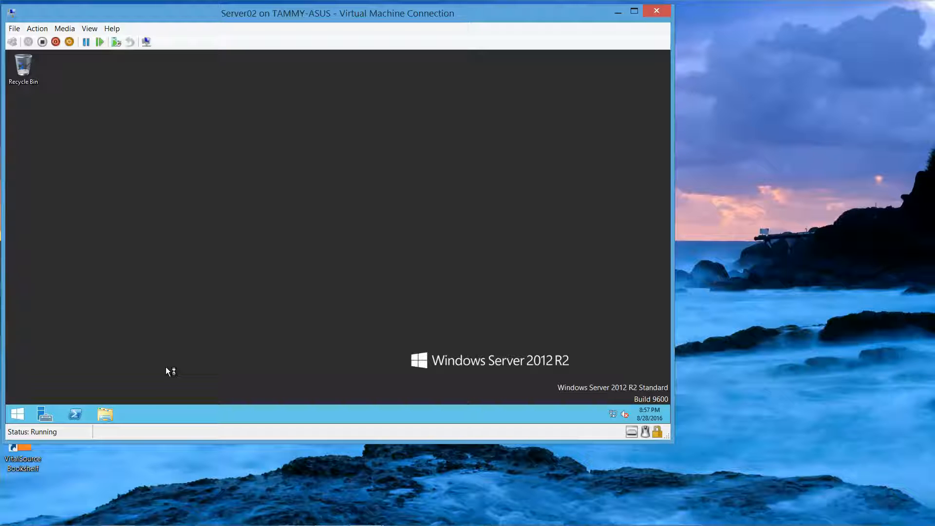
pyautogui.click(104, 414)
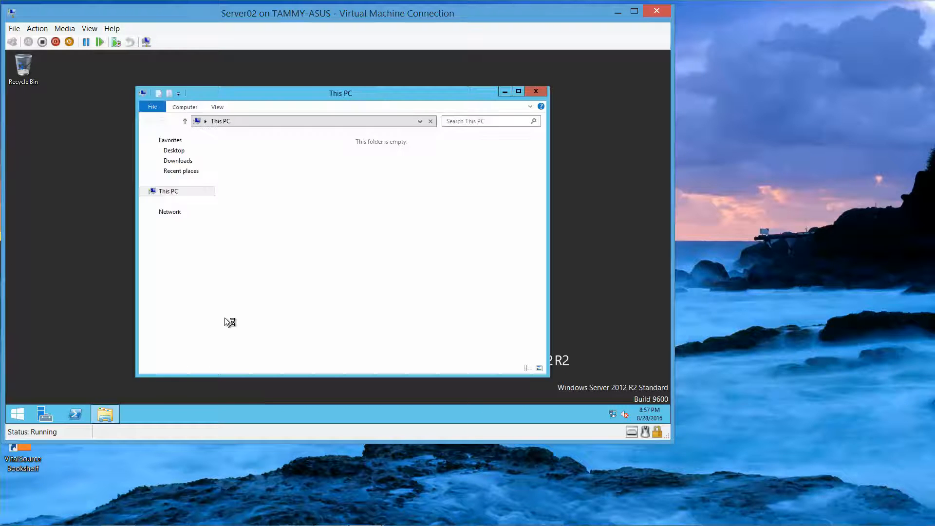
pyautogui.click(169, 191)
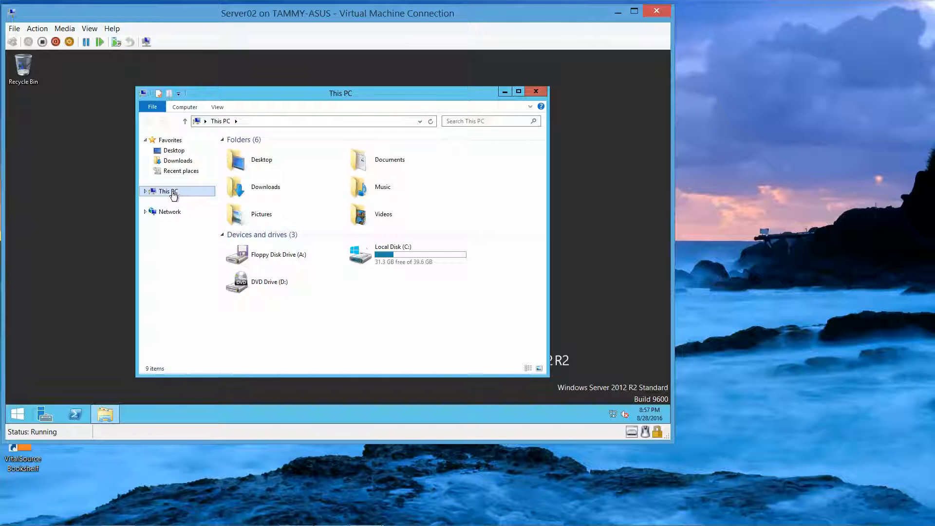
pyautogui.click(408, 254)
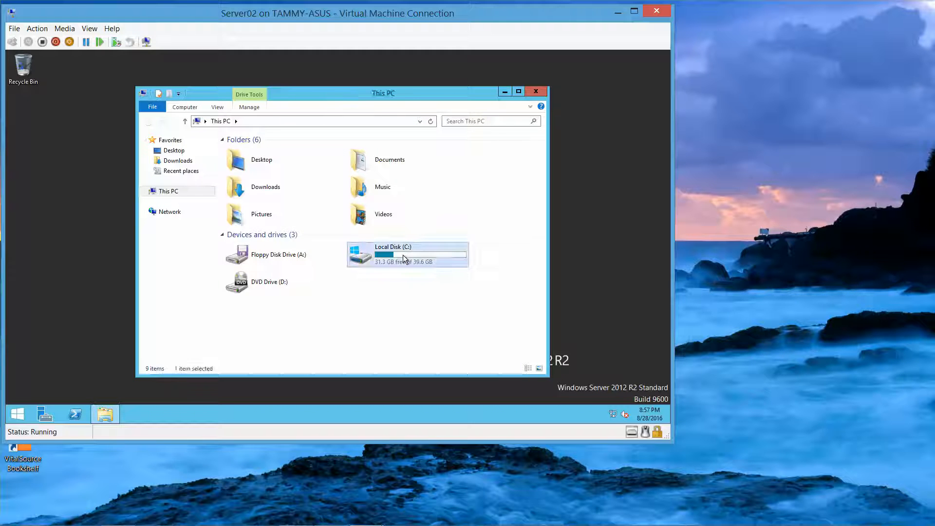
pyautogui.doubleClick(407, 253)
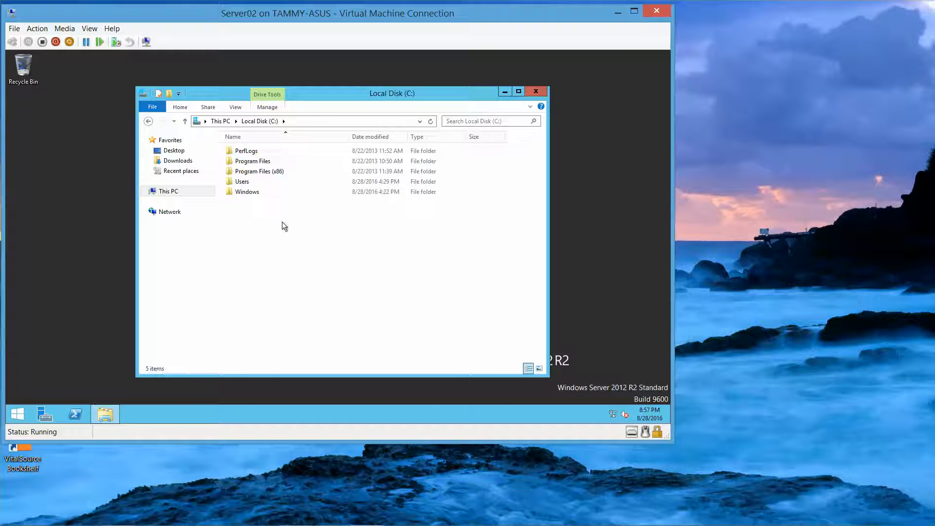
pyautogui.rightClick(284, 225)
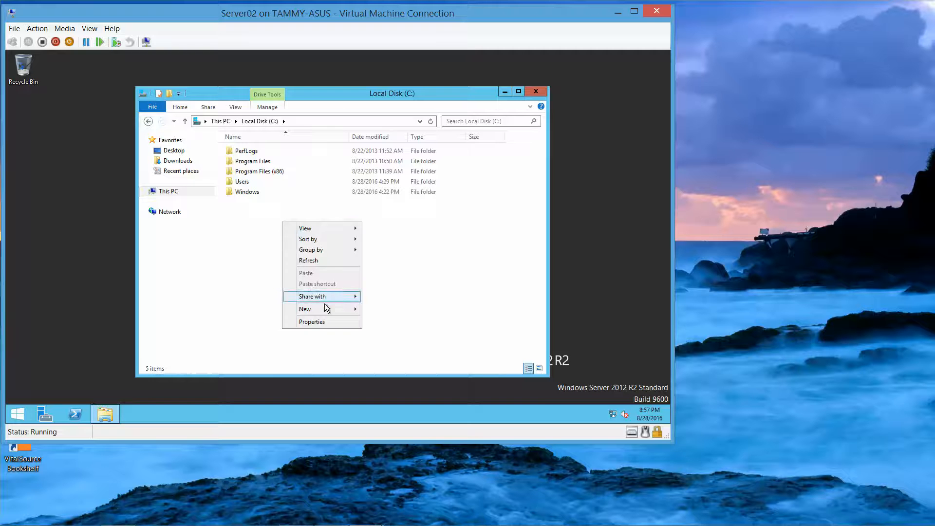
pyautogui.click(305, 309)
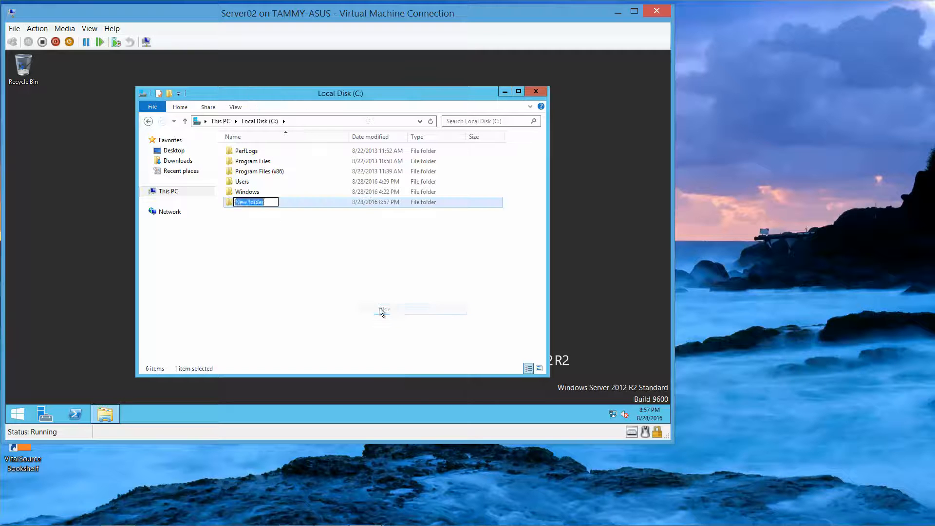
pyautogui.write('Updates')
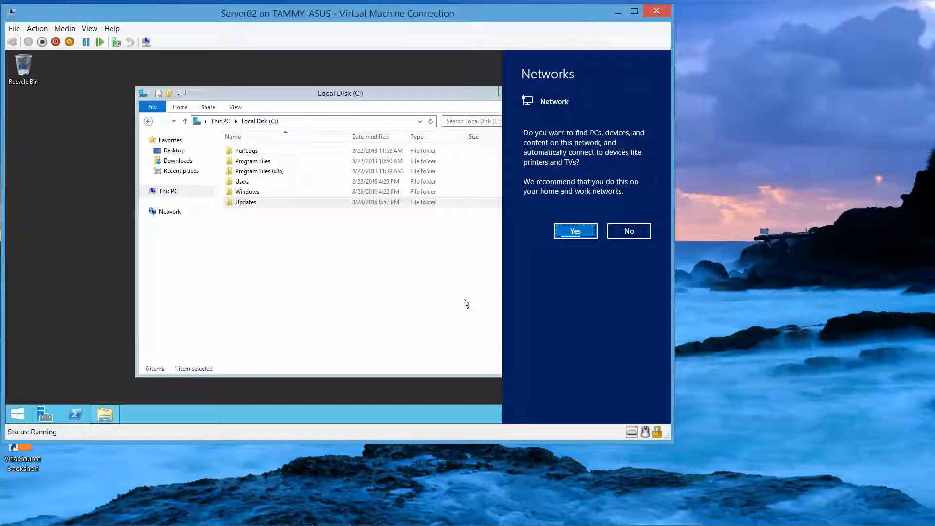
pyautogui.click(628, 231)
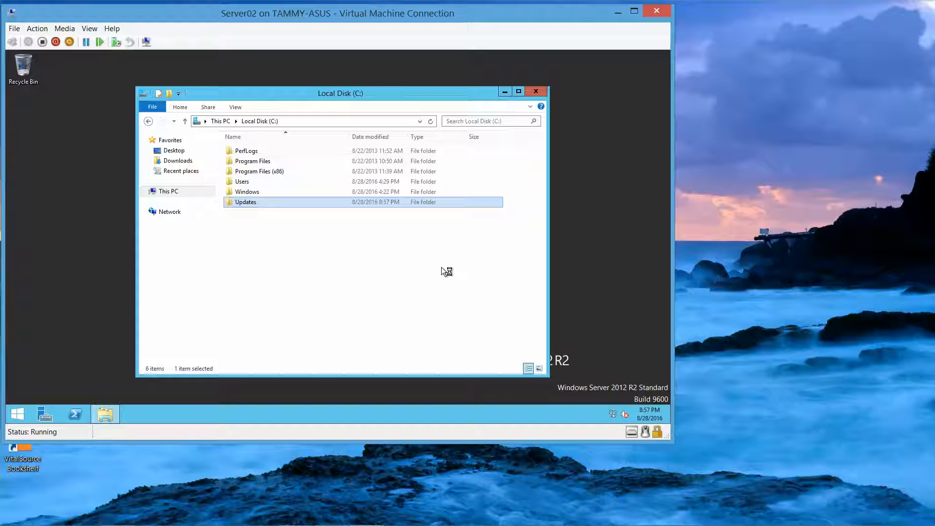
pyautogui.moveTo(536, 91)
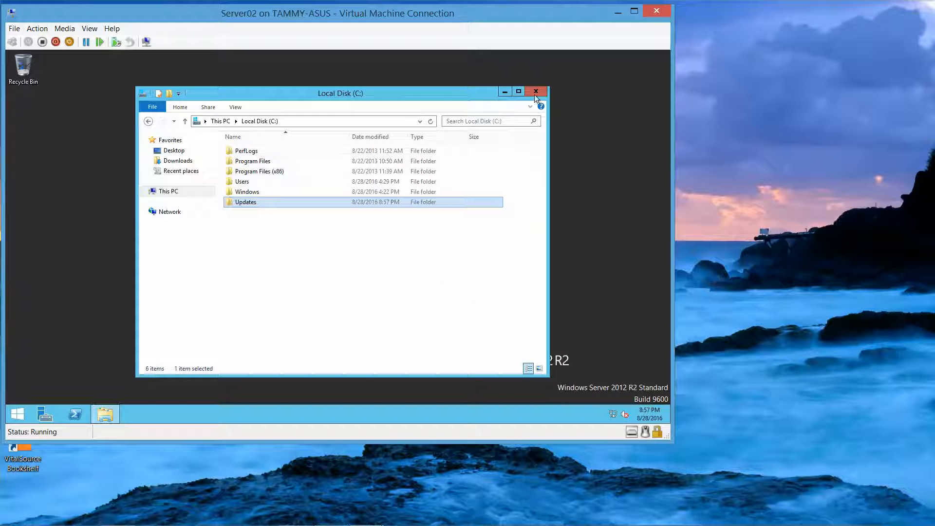
pyautogui.click(535, 91)
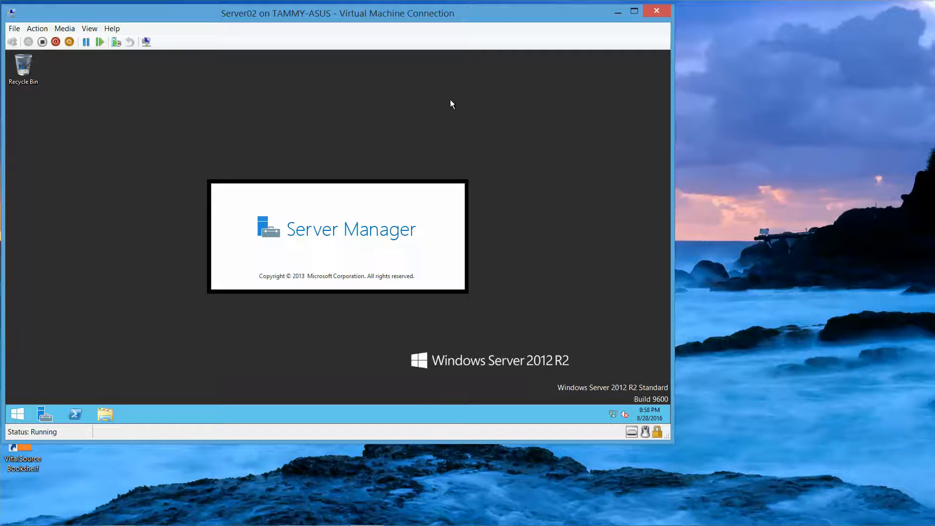
pyautogui.moveTo(603, 403)
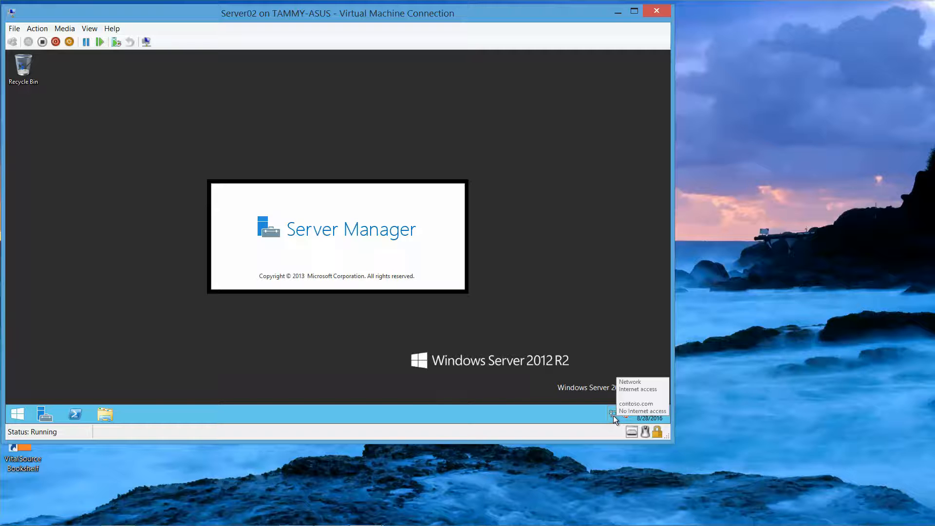
pyautogui.moveTo(90, 369)
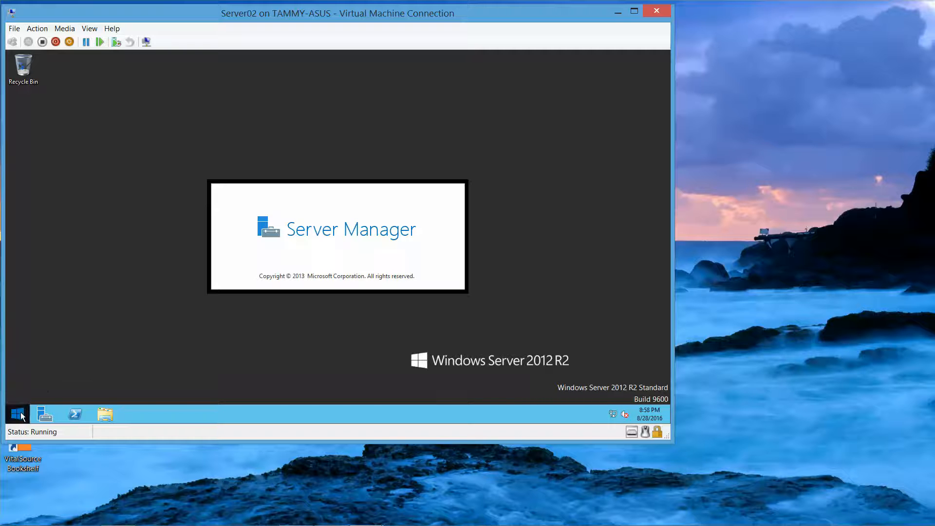
# - Switch Server02 to the desktop and launch Internet Explorer from the Start screen
pyautogui.rightClick(17, 414)
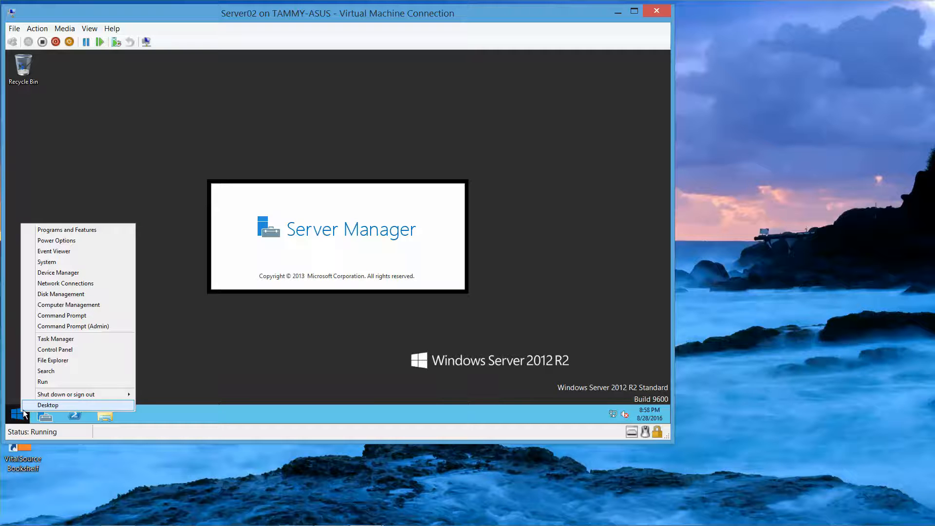
pyautogui.click(48, 405)
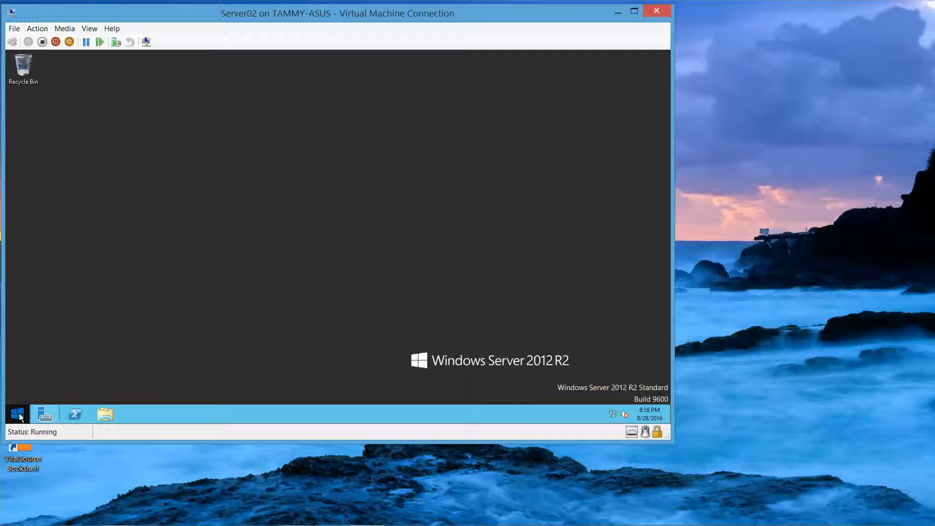
pyautogui.click(16, 413)
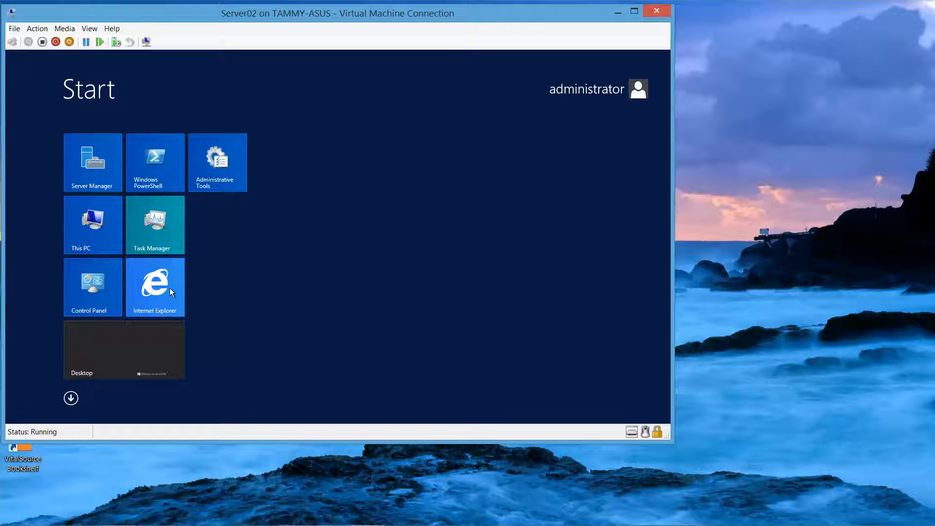
pyautogui.click(93, 161)
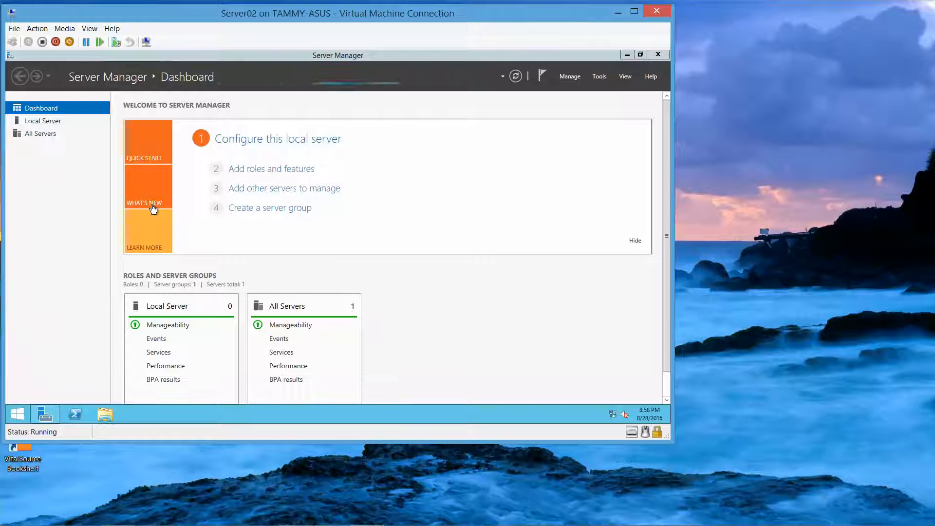
pyautogui.moveTo(569, 109)
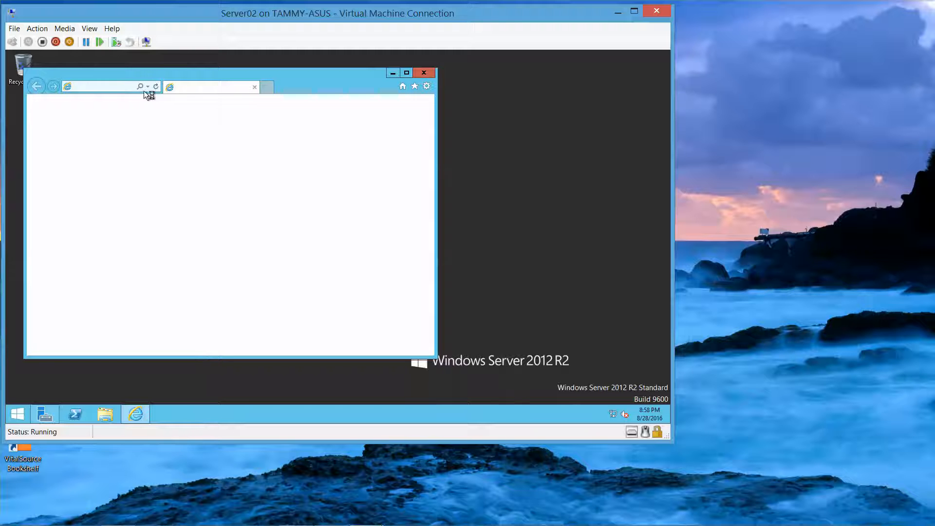
# - Maximize Internet Explorer, enter 'microsoft' as the address, and decline recommended settings
pyautogui.click(98, 85)
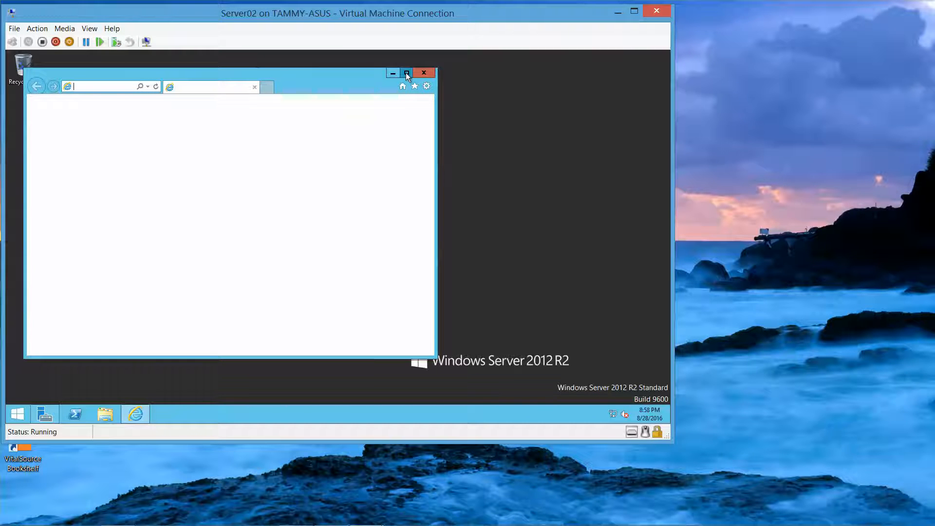
pyautogui.click(407, 72)
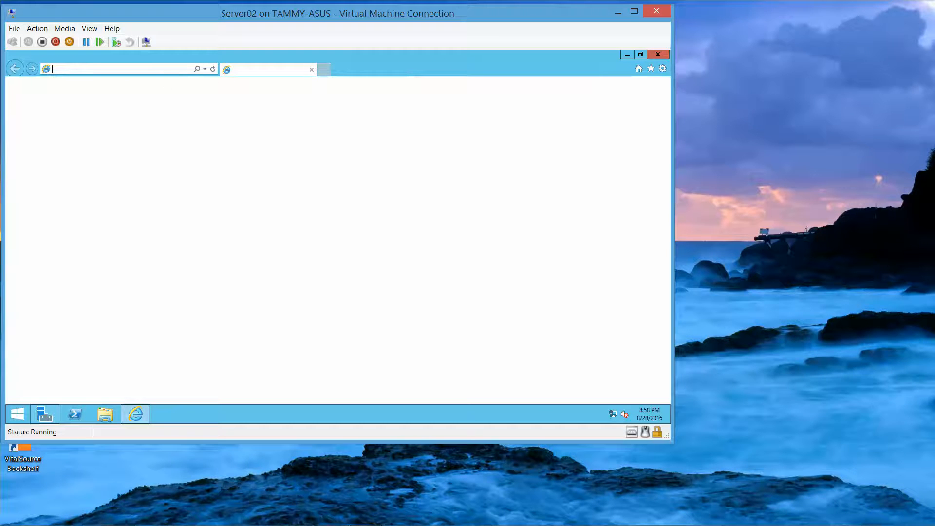
pyautogui.write('microsoft')
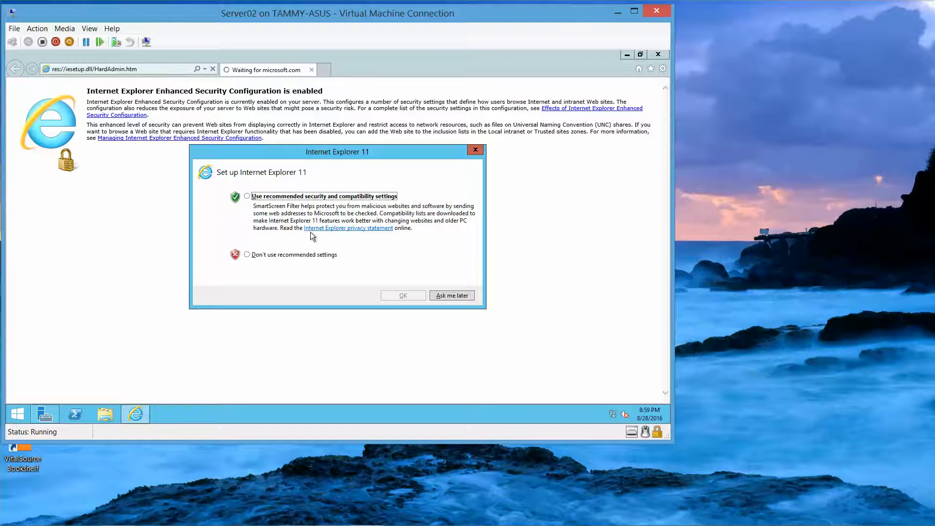
pyautogui.click(247, 255)
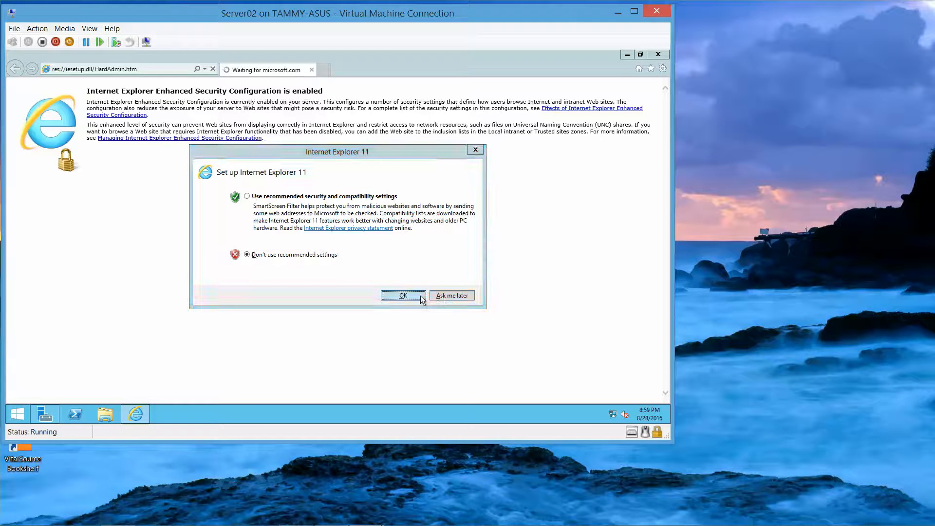
pyautogui.click(403, 295)
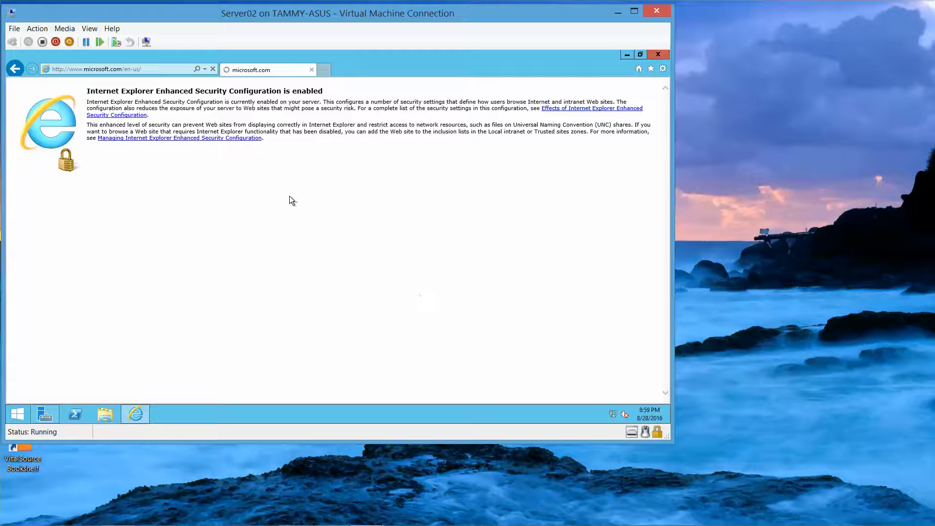
pyautogui.moveTo(271, 189)
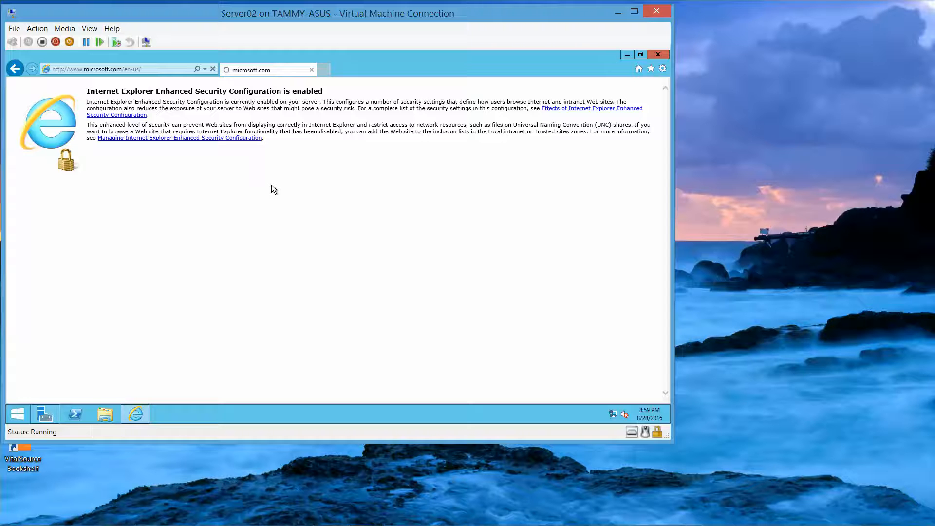
pyautogui.moveTo(198, 118)
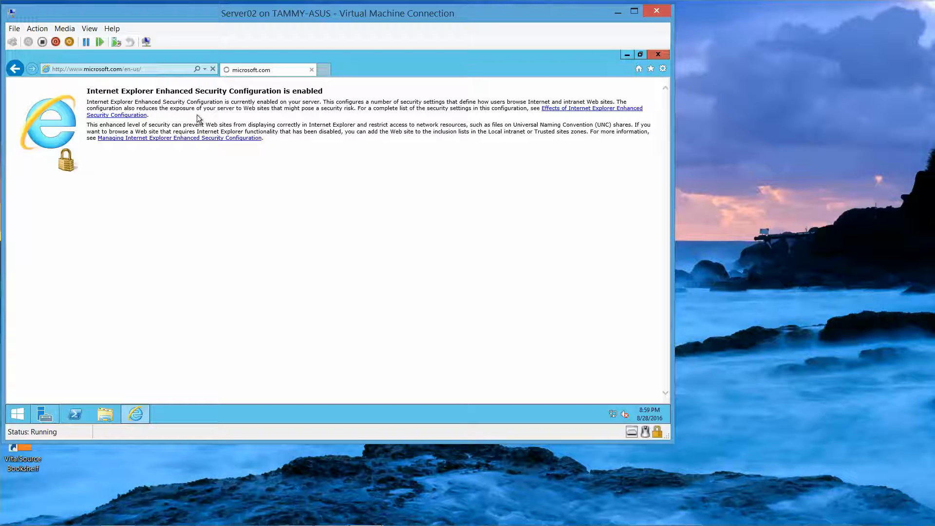
pyautogui.moveTo(227, 99)
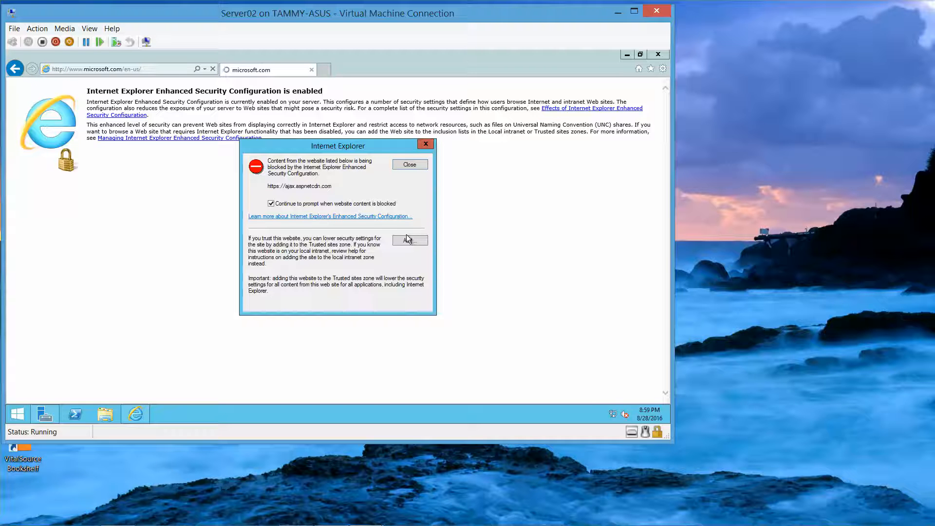
pyautogui.moveTo(407, 240)
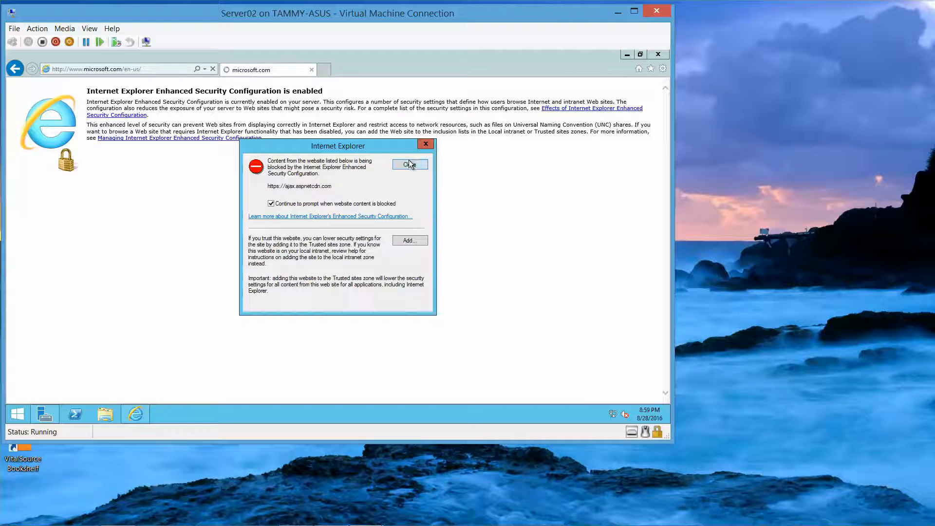
# - Dismiss blocked-content warnings for ajax.aspnetcdn.com, cdn.optimizely.com and c.s-microsoft.com
pyautogui.click(409, 164)
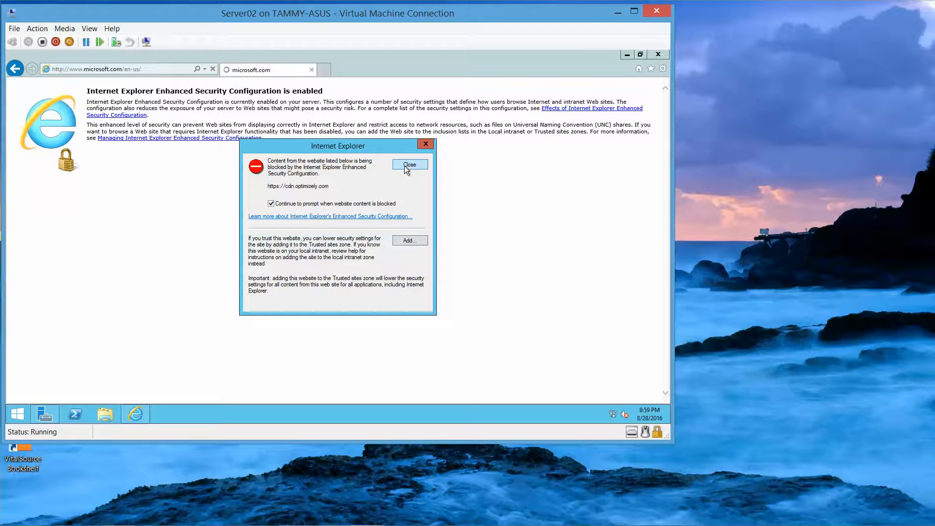
pyautogui.click(410, 164)
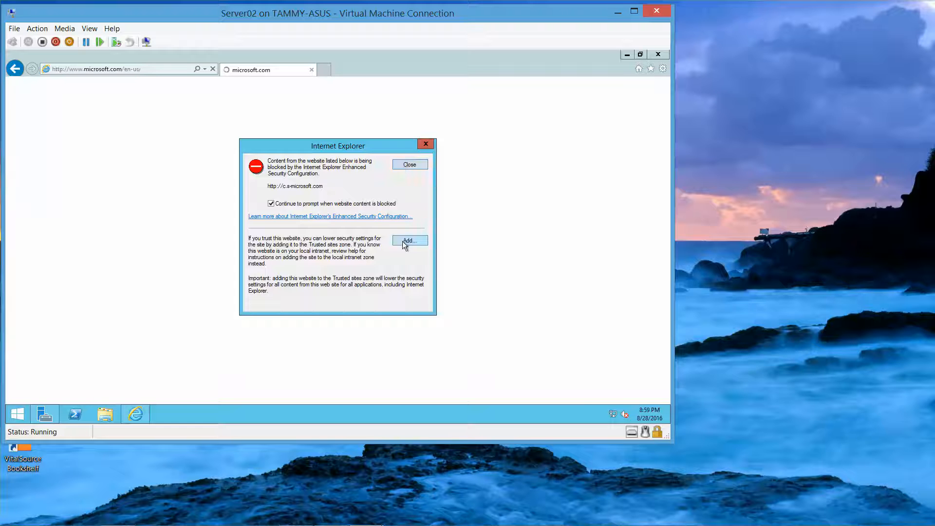
pyautogui.click(410, 240)
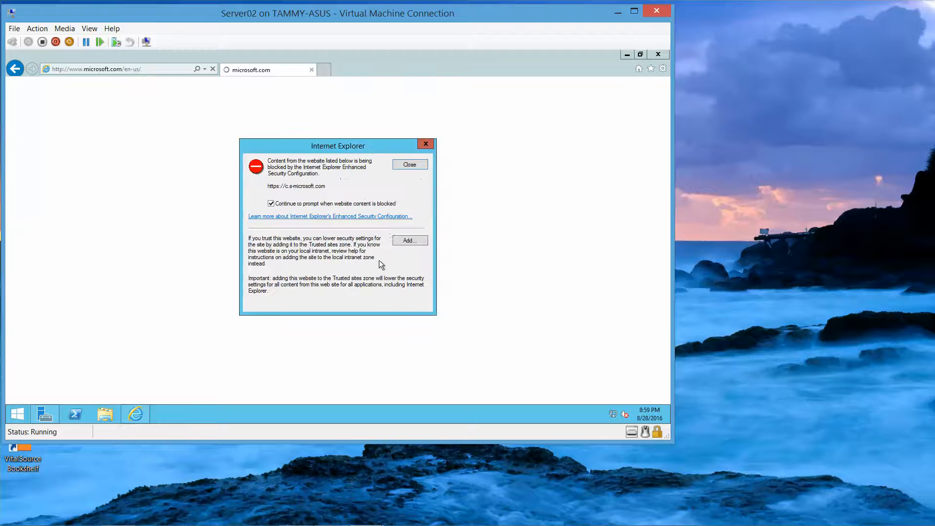
pyautogui.moveTo(410, 164)
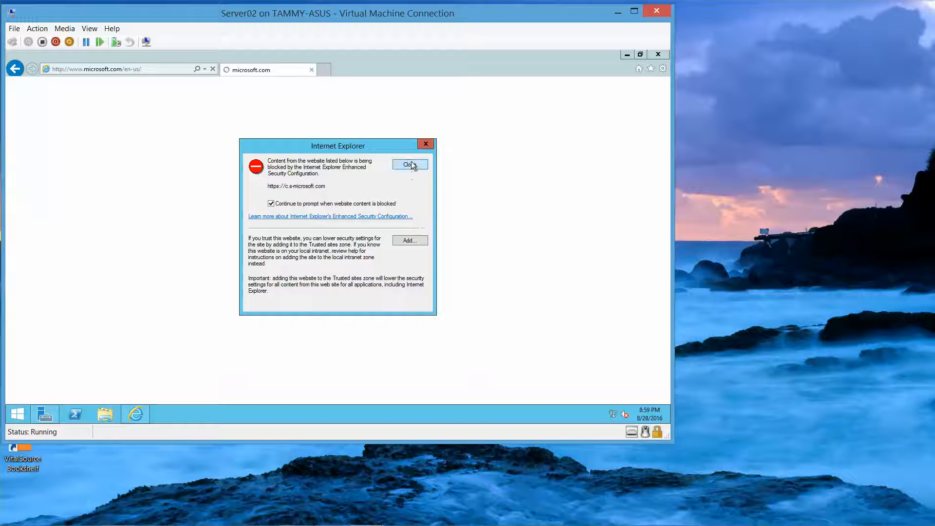
pyautogui.click(409, 165)
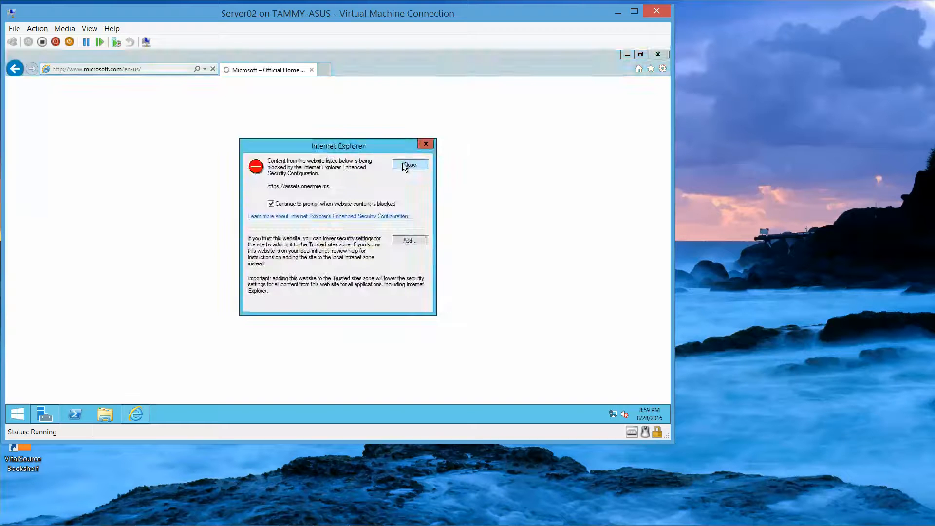
# - Add login.microsoftonline.com to Trusted sites and accept the remaining security alerts
pyautogui.click(410, 165)
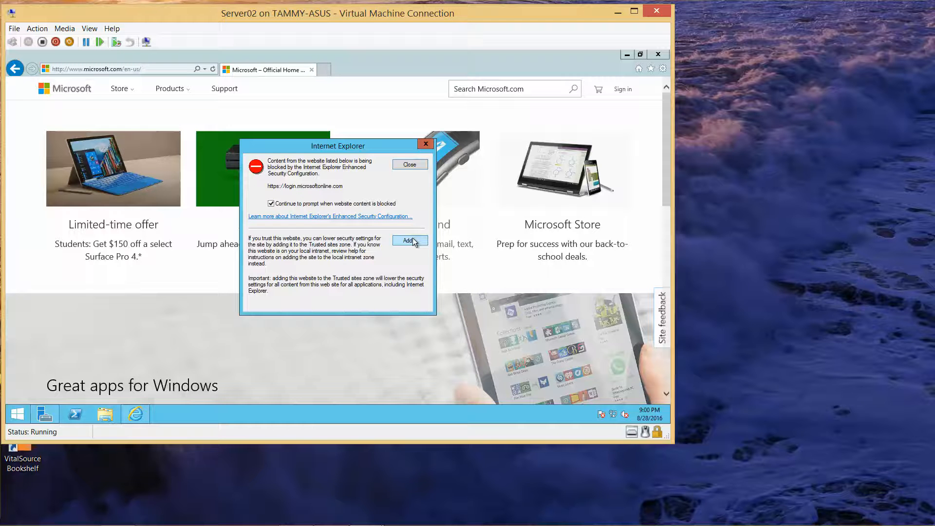
pyautogui.click(409, 241)
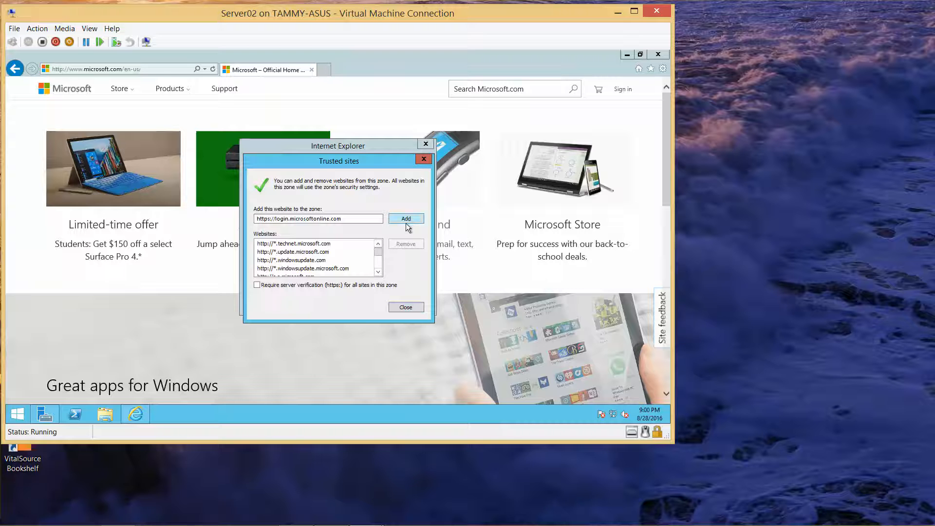
pyautogui.click(406, 307)
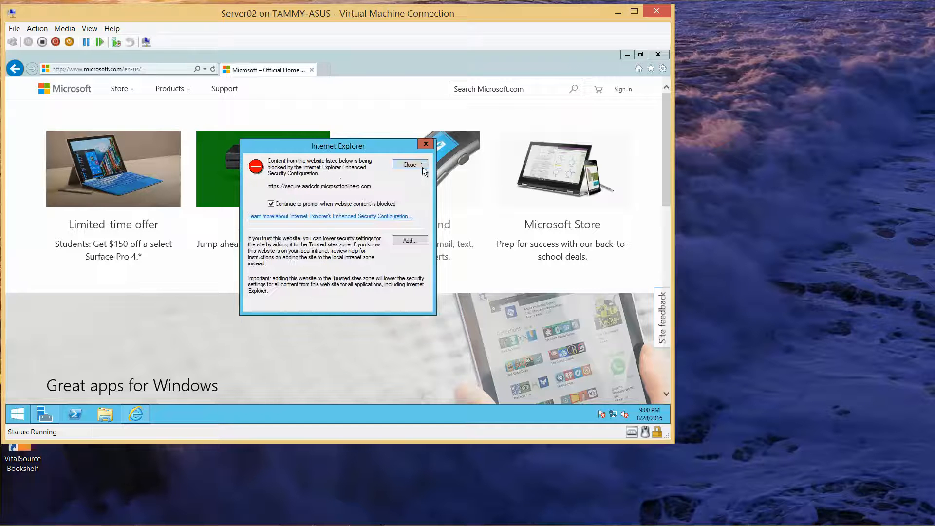
pyautogui.click(409, 165)
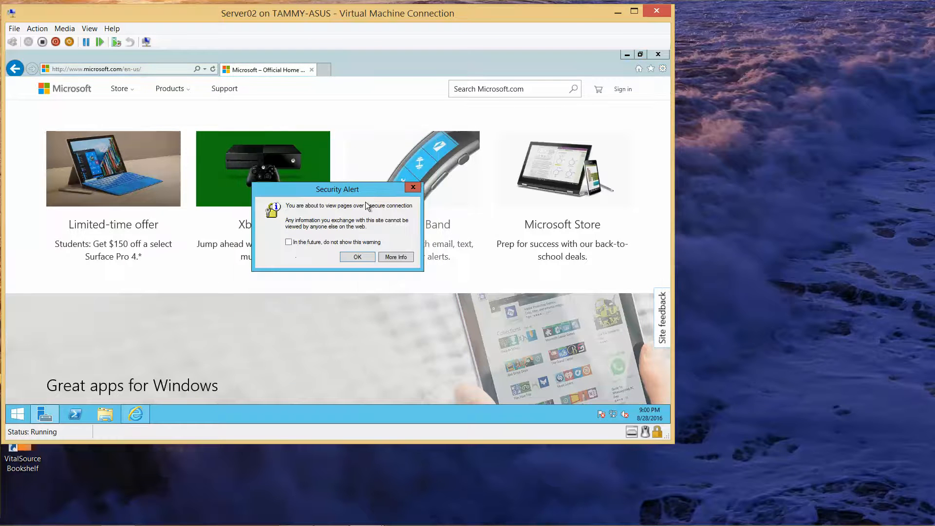
pyautogui.moveTo(425, 237)
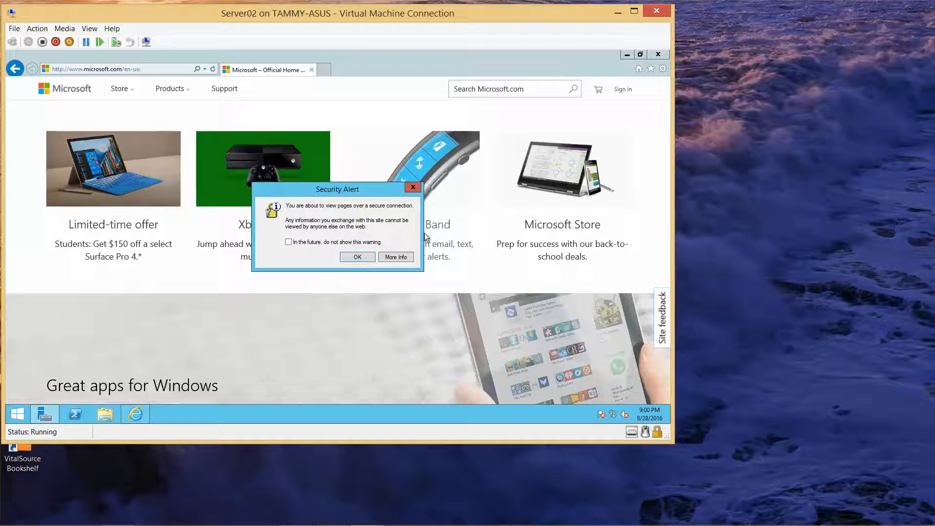
pyautogui.click(356, 256)
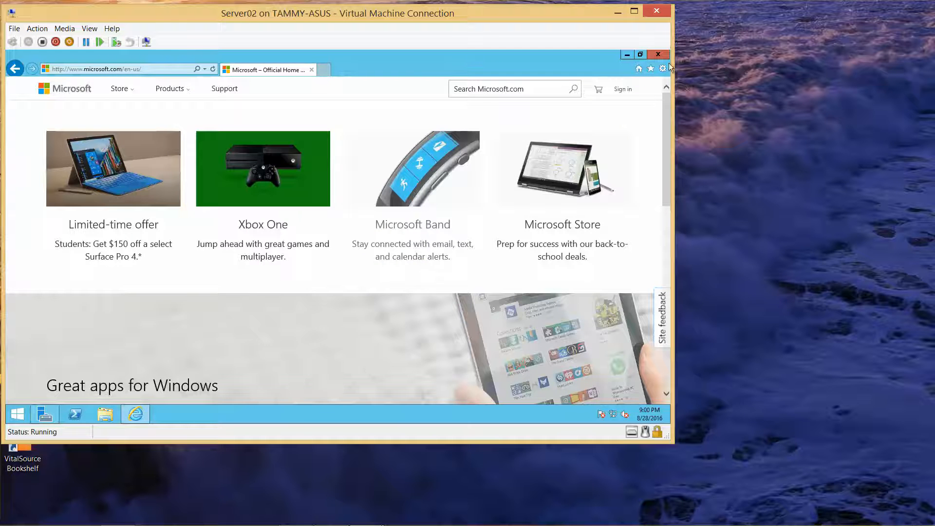
# - Close Internet Explorer and launch the Add Roles and Features wizard from Server Manager
pyautogui.click(658, 54)
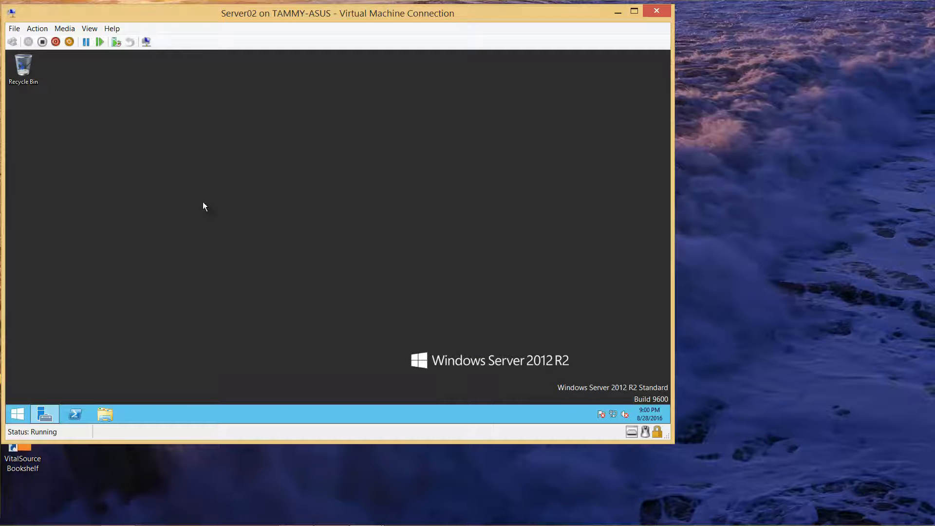
pyautogui.click(44, 413)
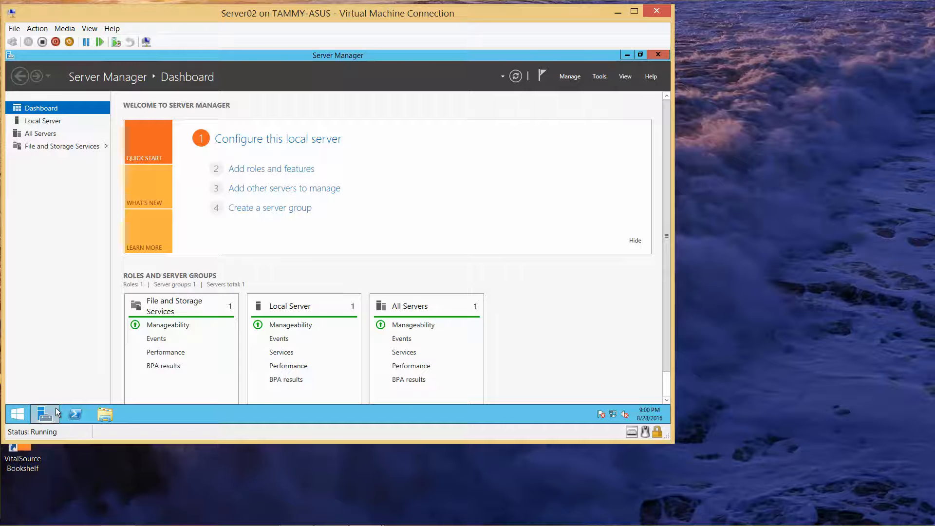
pyautogui.moveTo(75, 414)
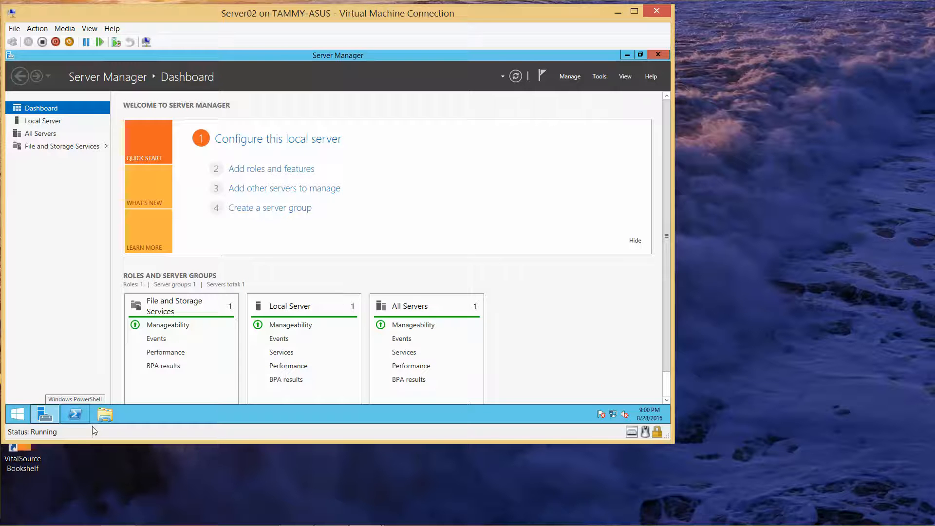
pyautogui.moveTo(321, 204)
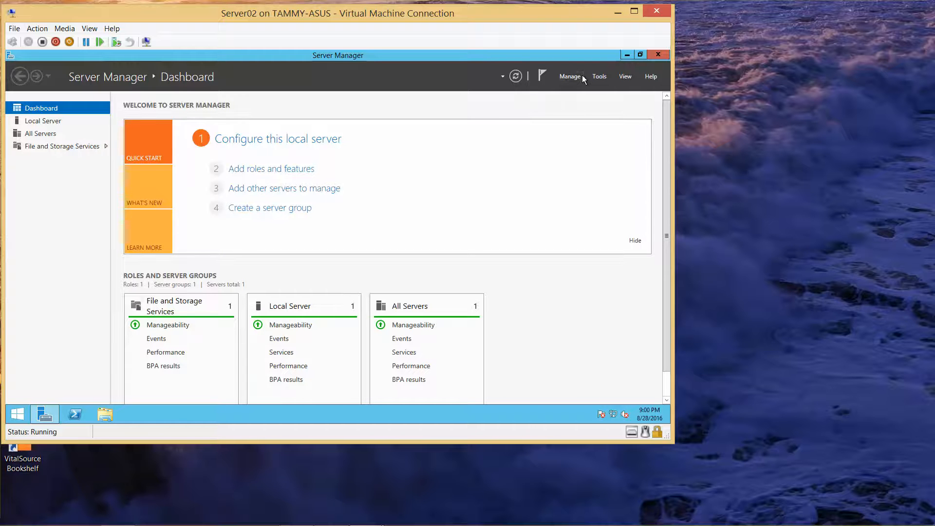
pyautogui.click(569, 76)
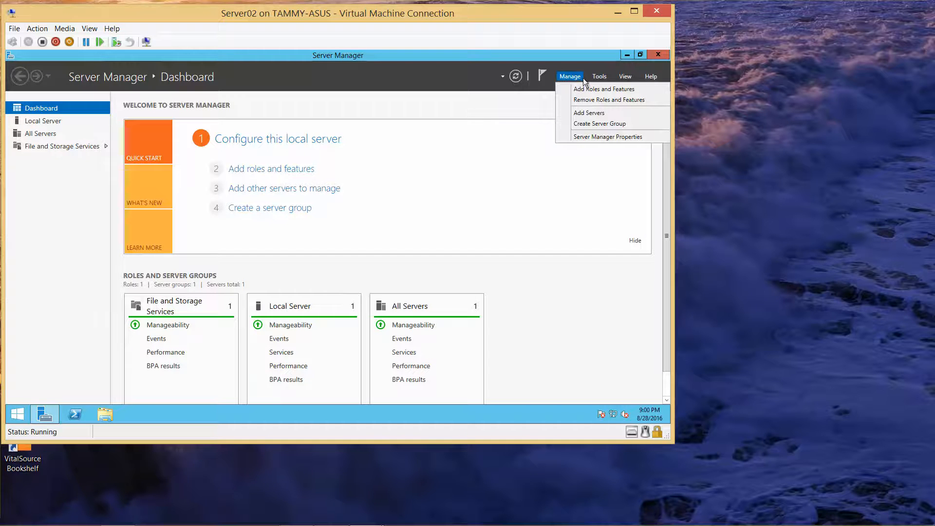
pyautogui.click(587, 86)
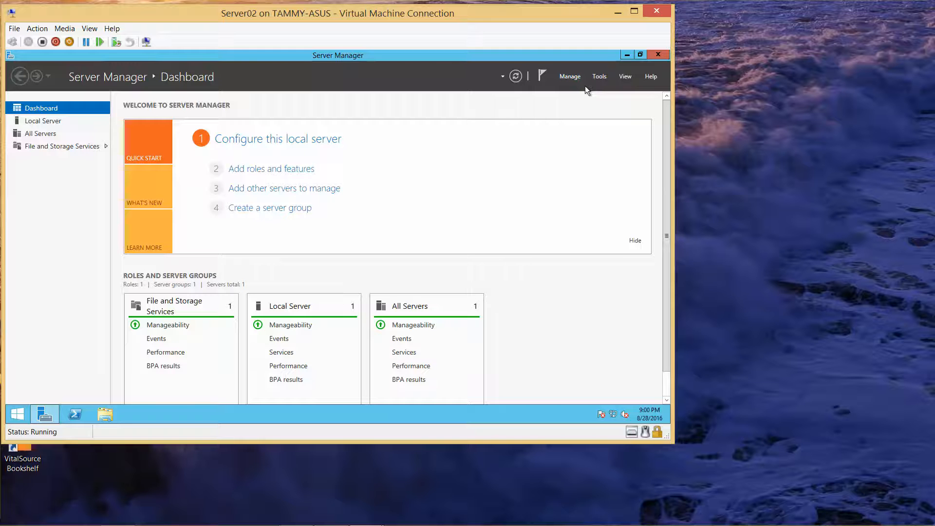
# - Keep role-based installation targeting Server02 and select the Windows Server Update Services role
pyautogui.click(271, 168)
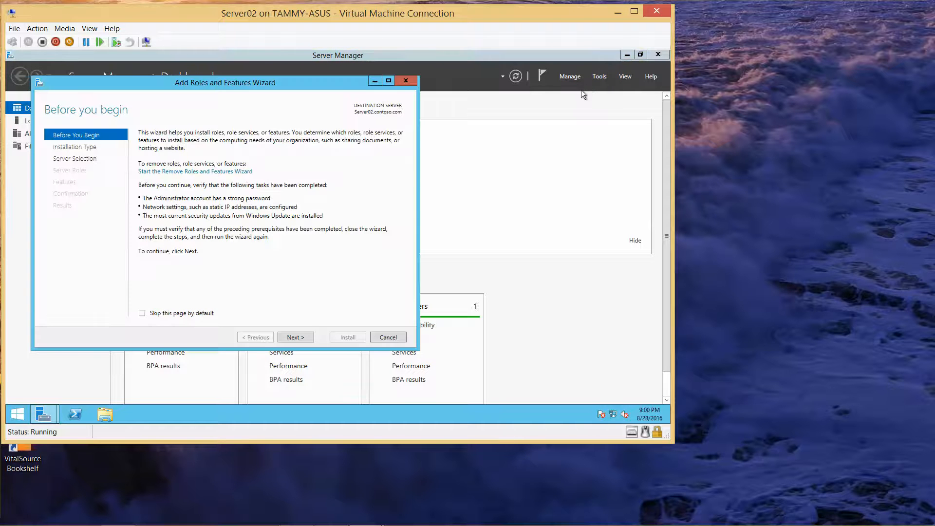
pyautogui.click(295, 337)
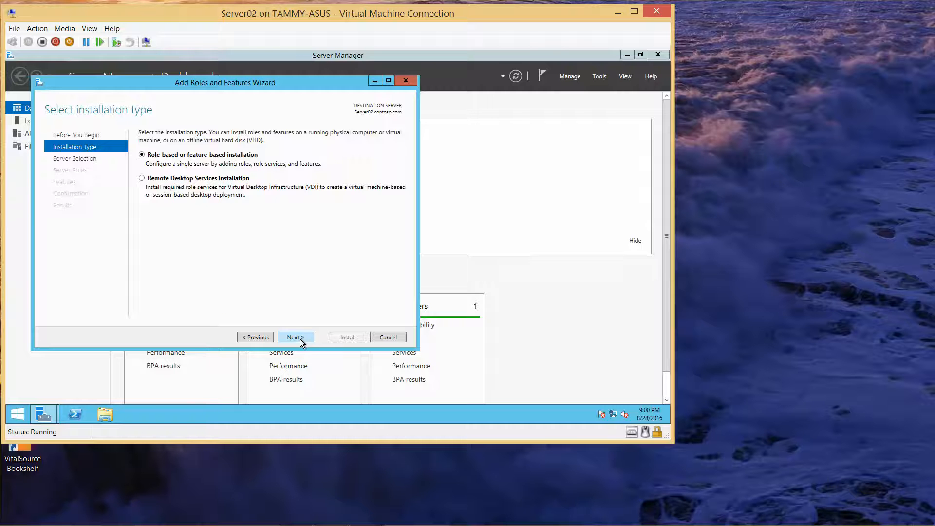
pyautogui.click(294, 337)
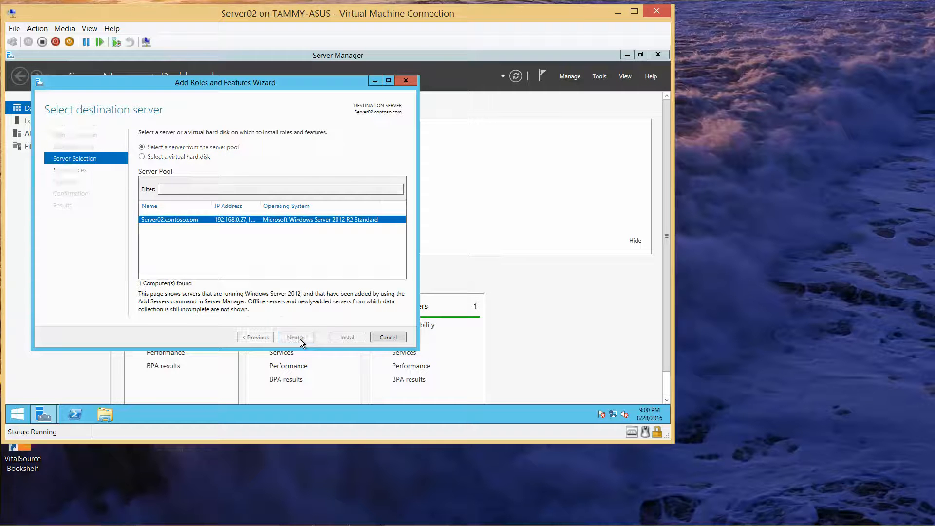
pyautogui.click(294, 337)
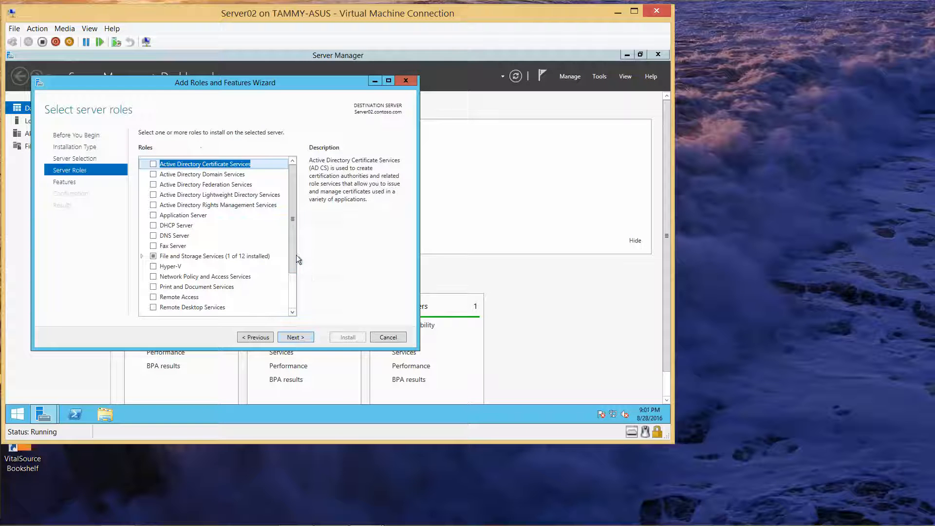
pyautogui.scroll(-3)
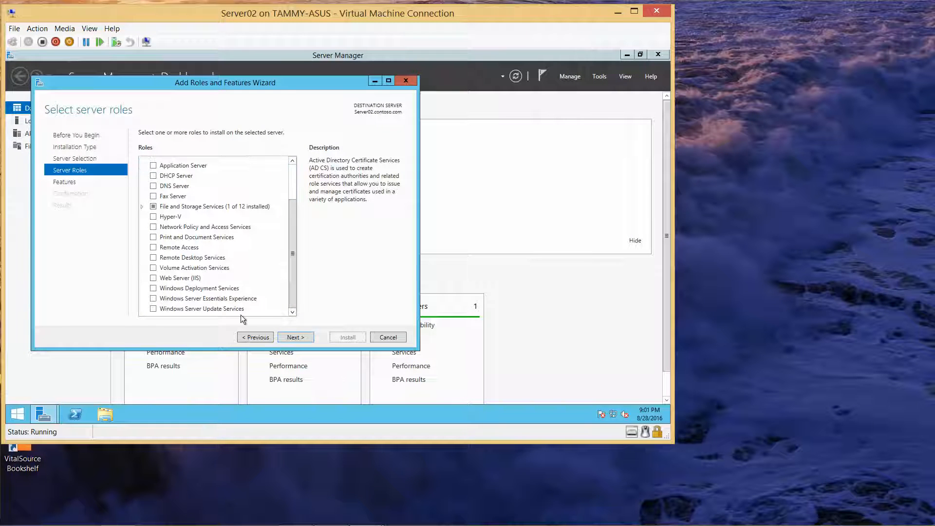
pyautogui.click(202, 308)
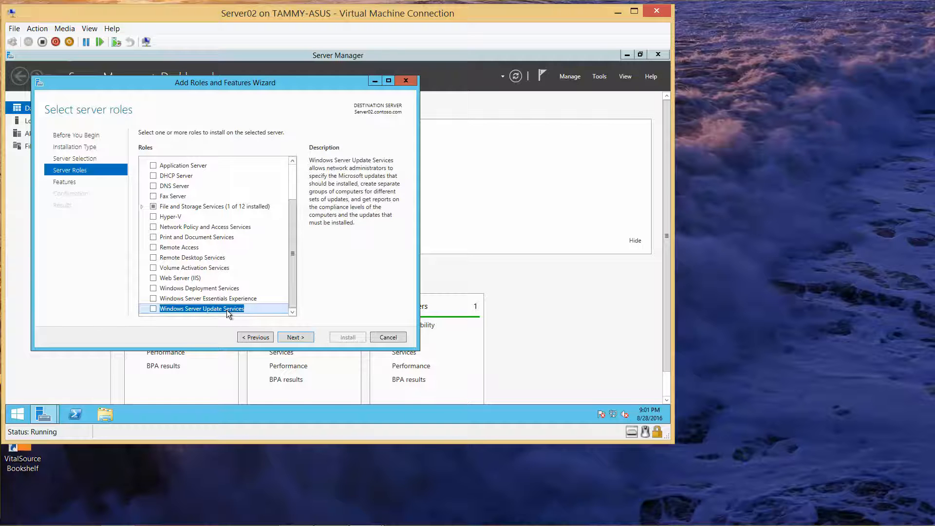
pyautogui.moveTo(226, 330)
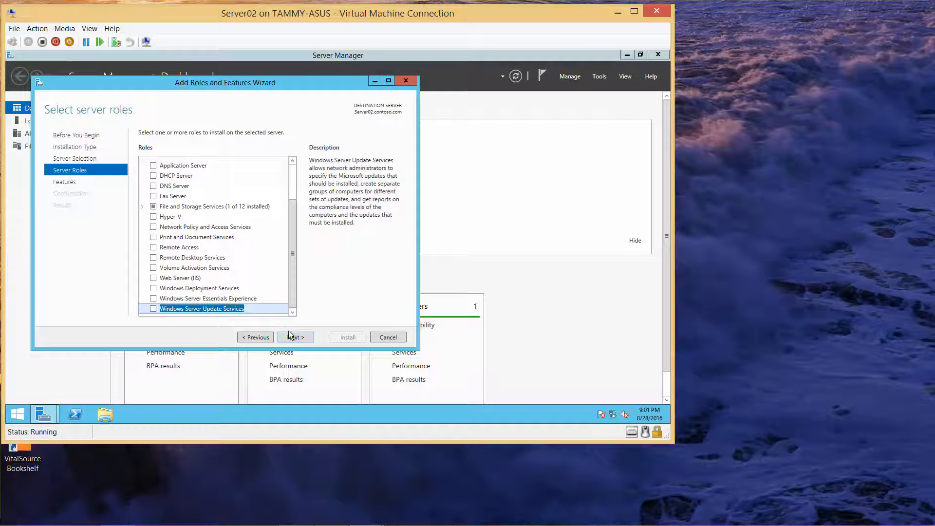
pyautogui.click(295, 337)
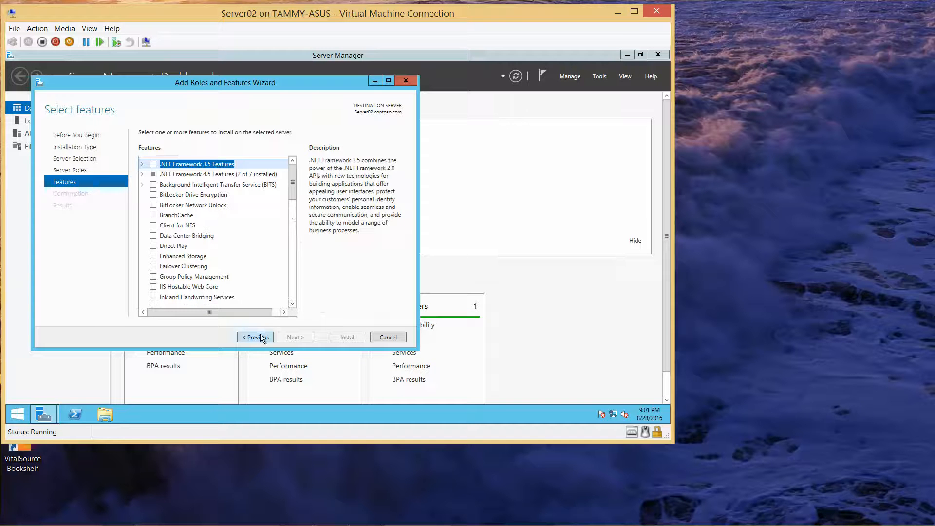
# - Check Windows Server Update Services with its required features and accept WID Database and WSUS Services
pyautogui.click(255, 337)
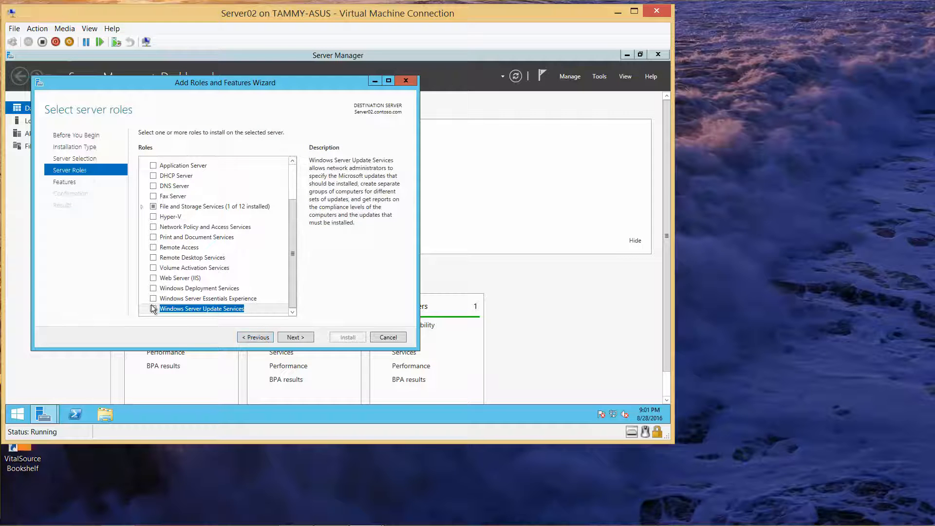
pyautogui.click(153, 308)
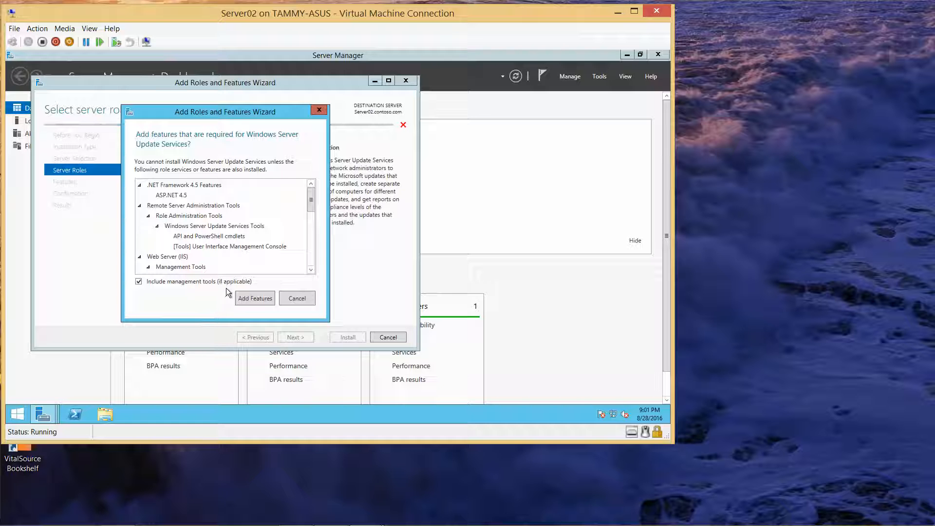
pyautogui.click(255, 298)
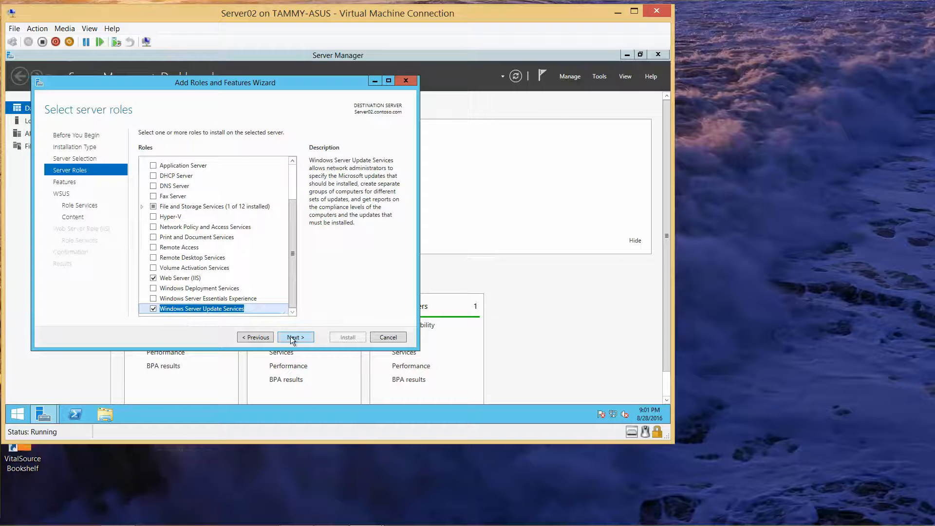
pyautogui.click(295, 337)
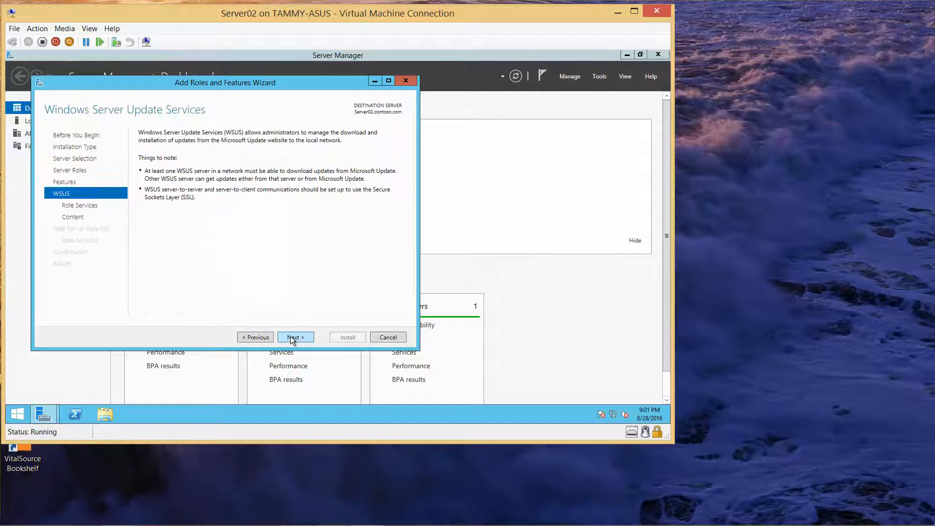
pyautogui.click(295, 337)
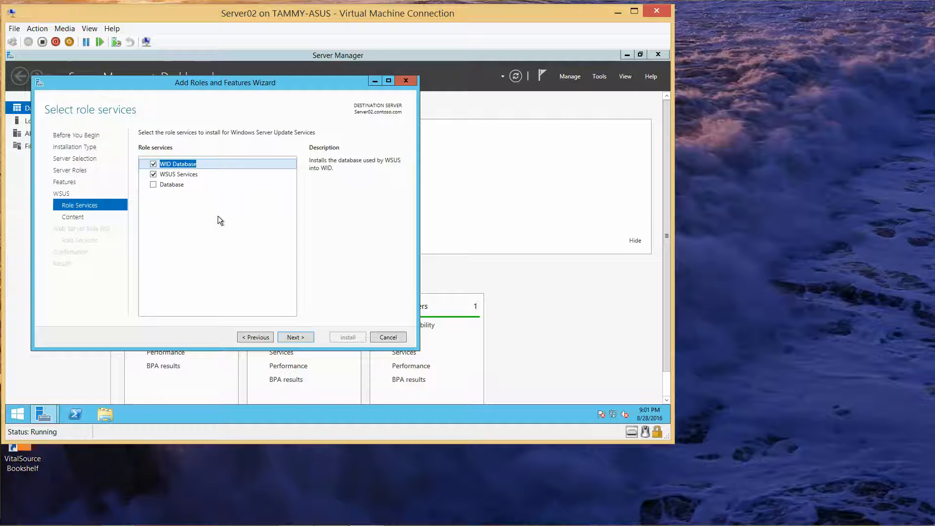
pyautogui.moveTo(289, 330)
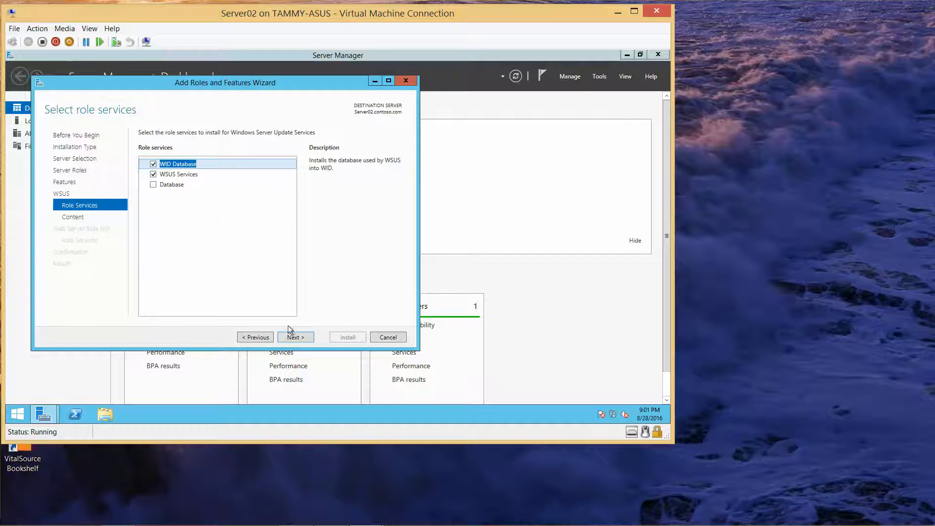
pyautogui.click(295, 337)
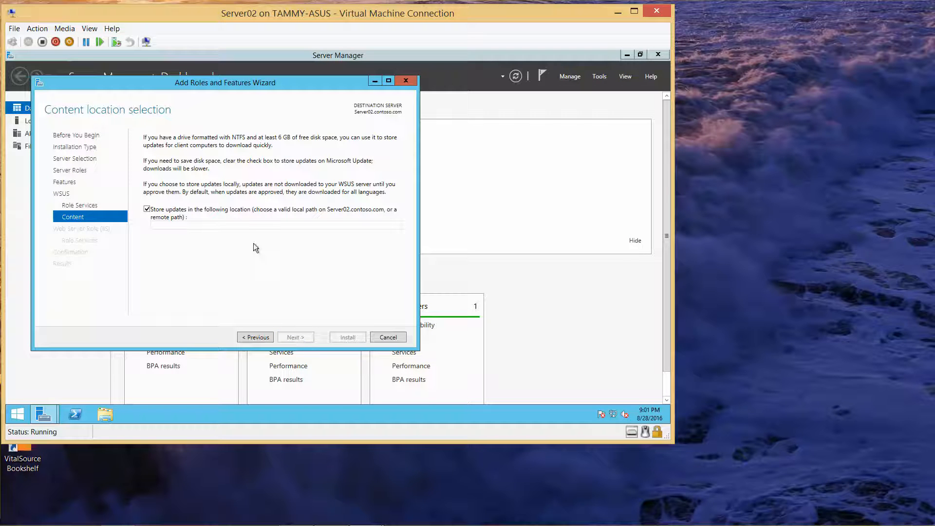
# - Enter C:\Updates as the WSUS update storage path
pyautogui.click(275, 225)
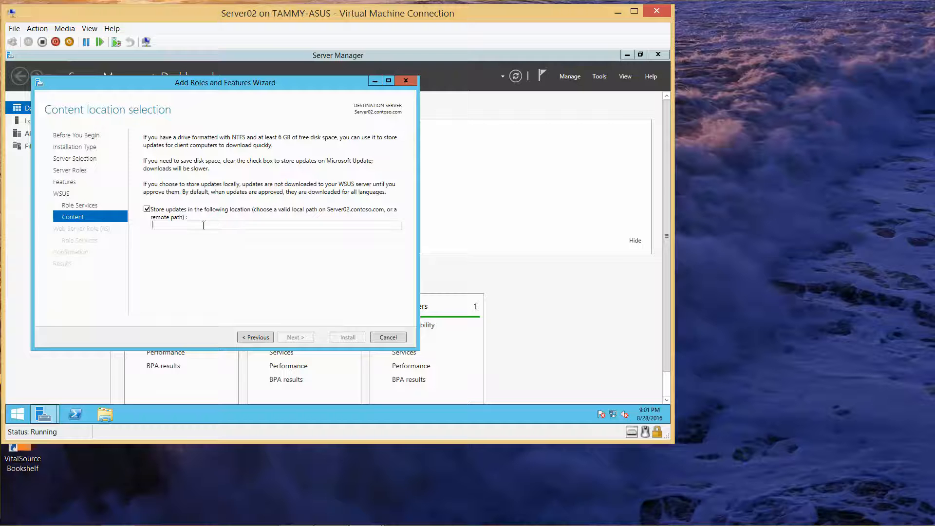
pyautogui.write('c')
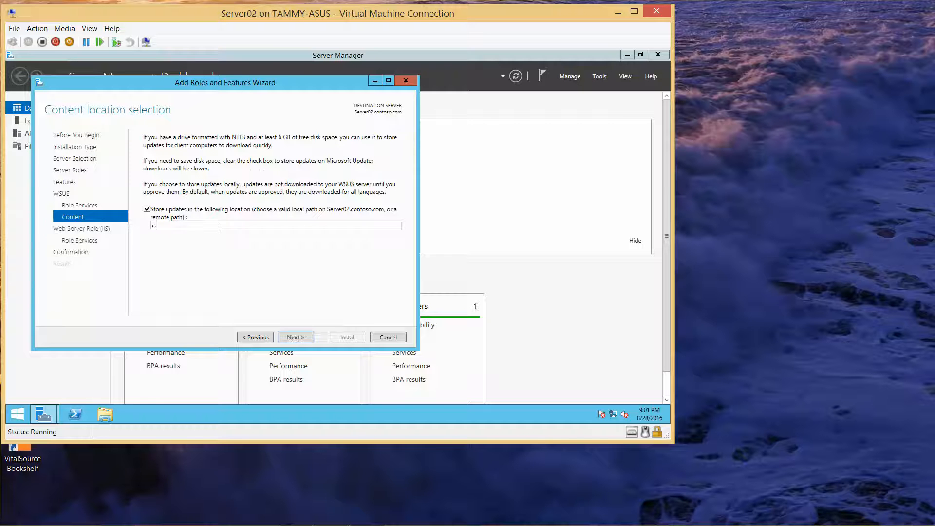
pyautogui.write(':\\')
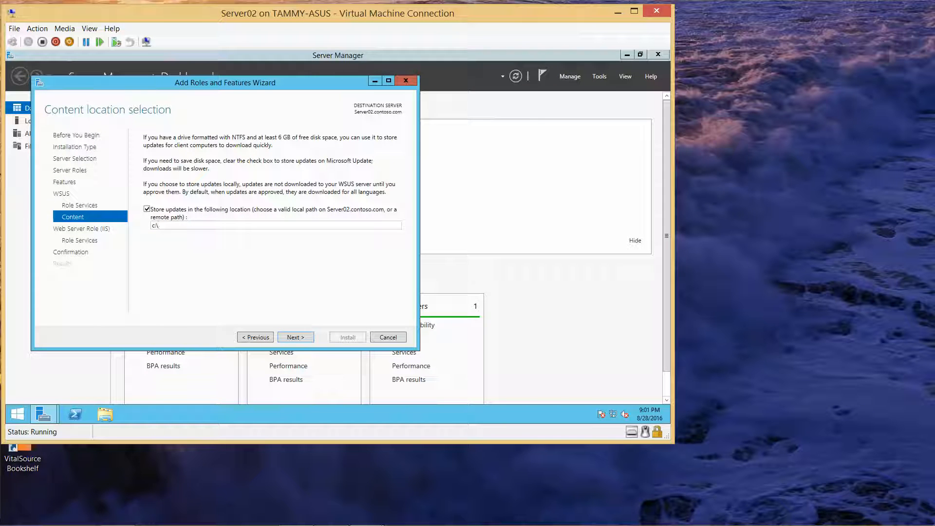
pyautogui.write('\\data')
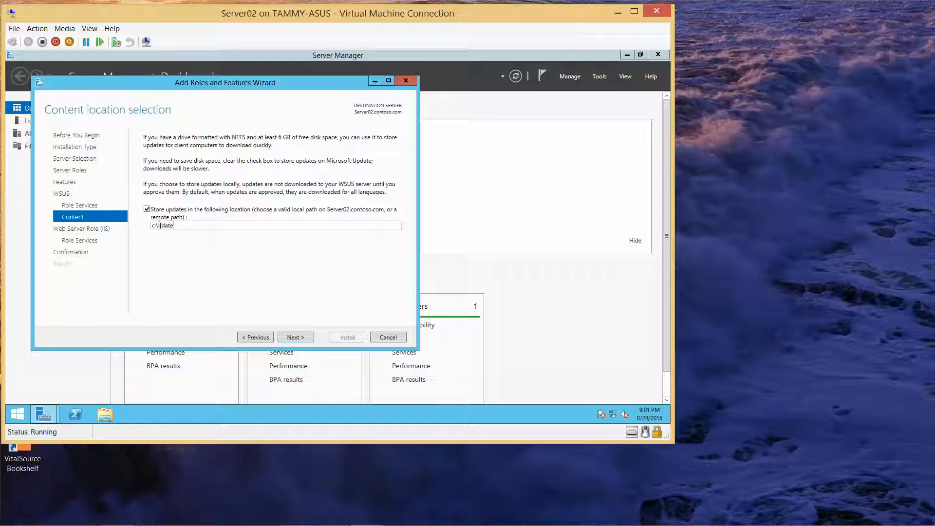
pyautogui.write('s')
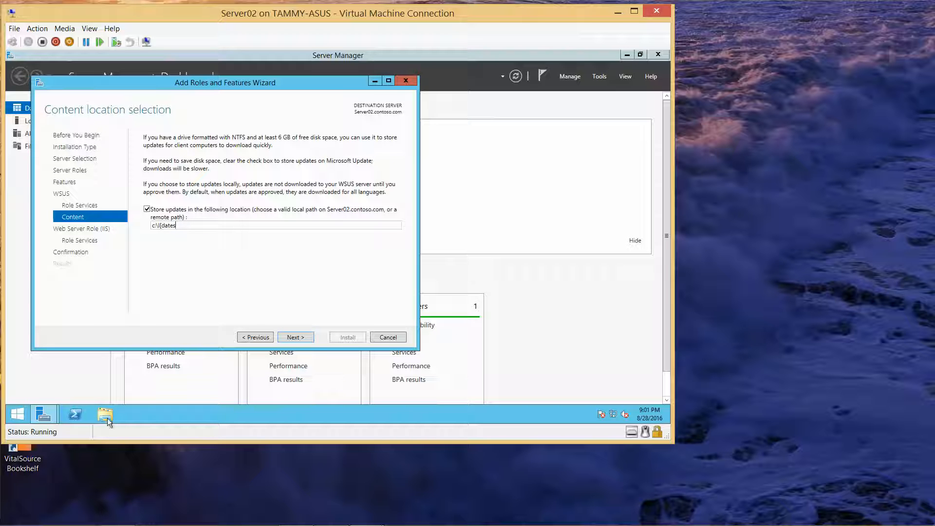
# - Browse Local Disk (C:) in File Explorer to verify the Updates folder, then close the window
pyautogui.click(105, 413)
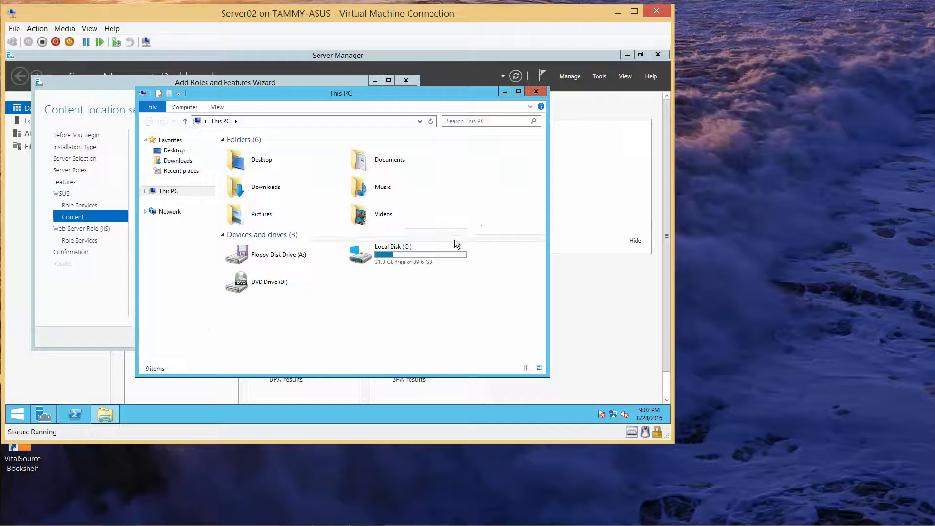
pyautogui.doubleClick(394, 247)
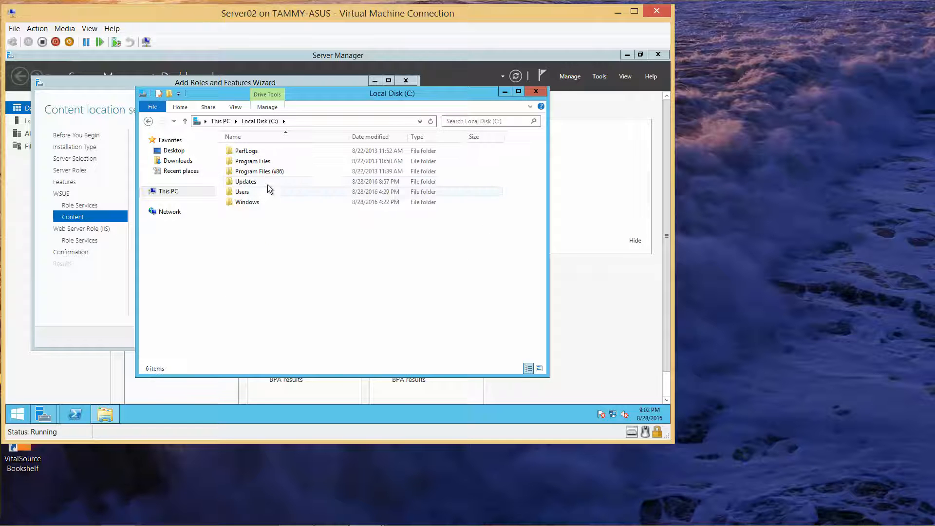
pyautogui.click(246, 181)
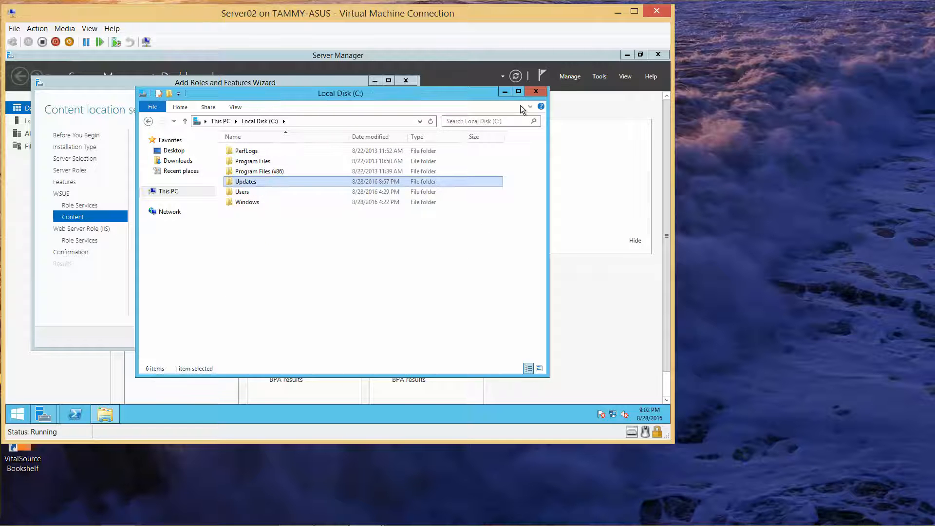
pyautogui.click(535, 90)
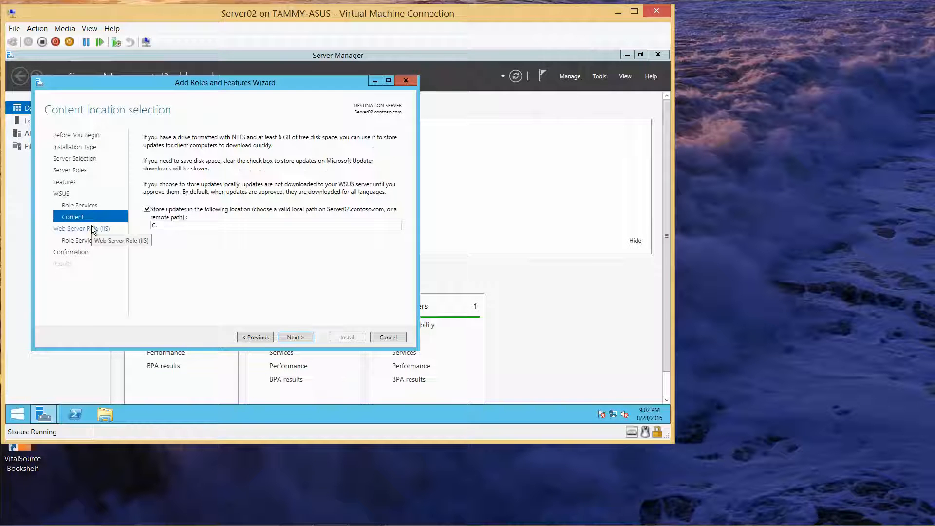
# - Set the WSUS content location to C:\Updates and keep the default Web Server role services
pyautogui.write('\\U')
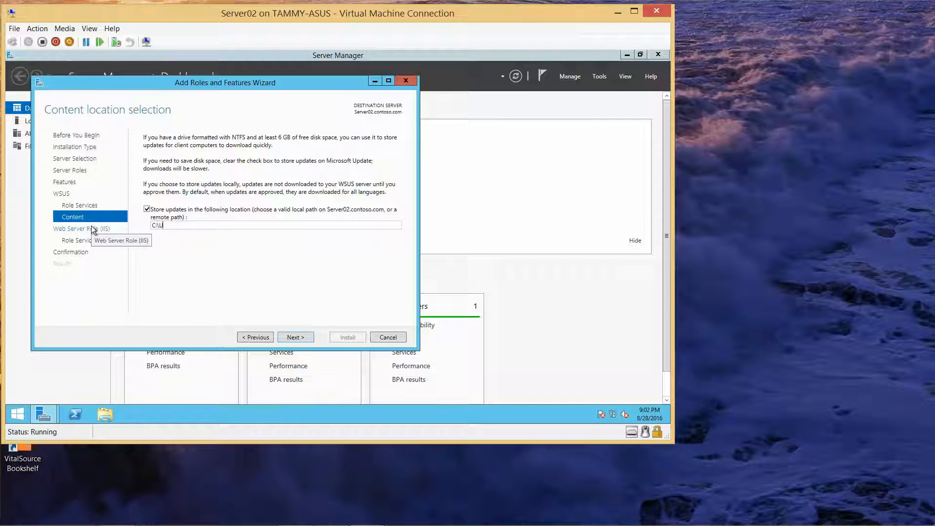
pyautogui.write('pdates')
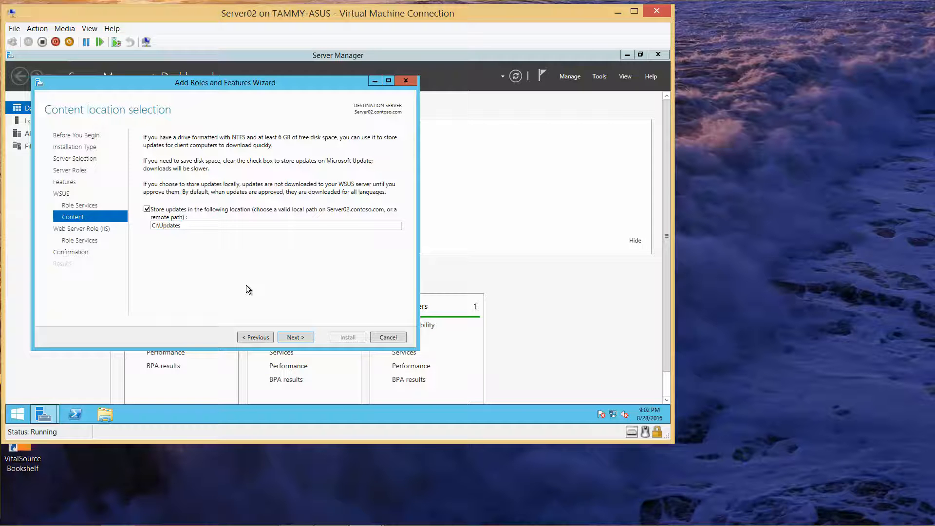
pyautogui.click(294, 337)
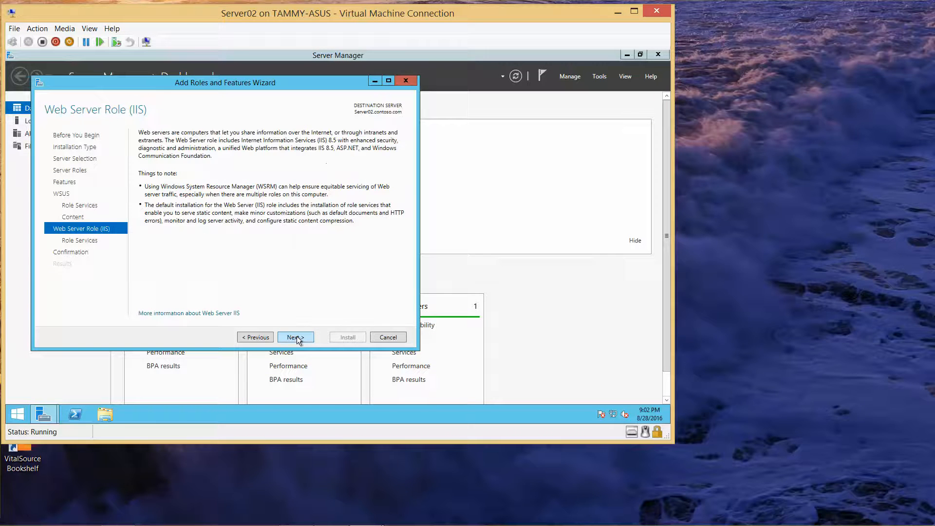
pyautogui.click(294, 337)
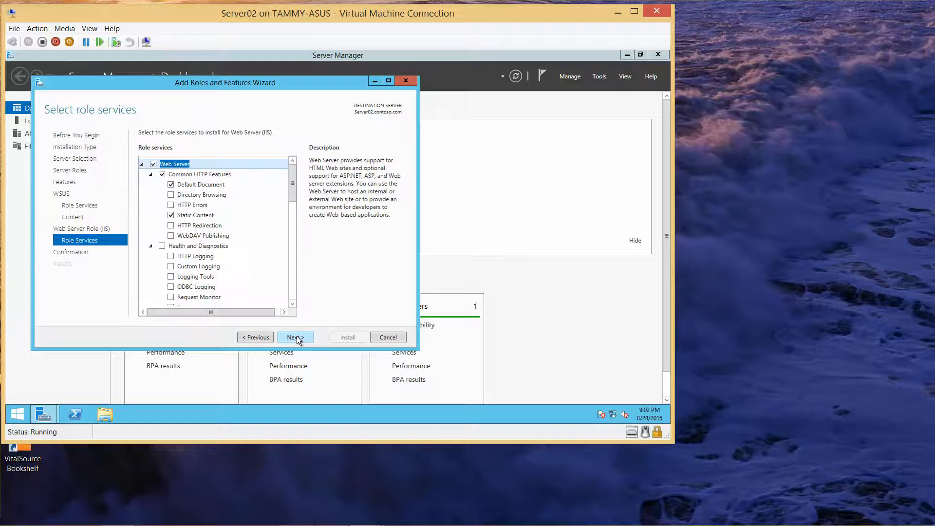
pyautogui.click(295, 337)
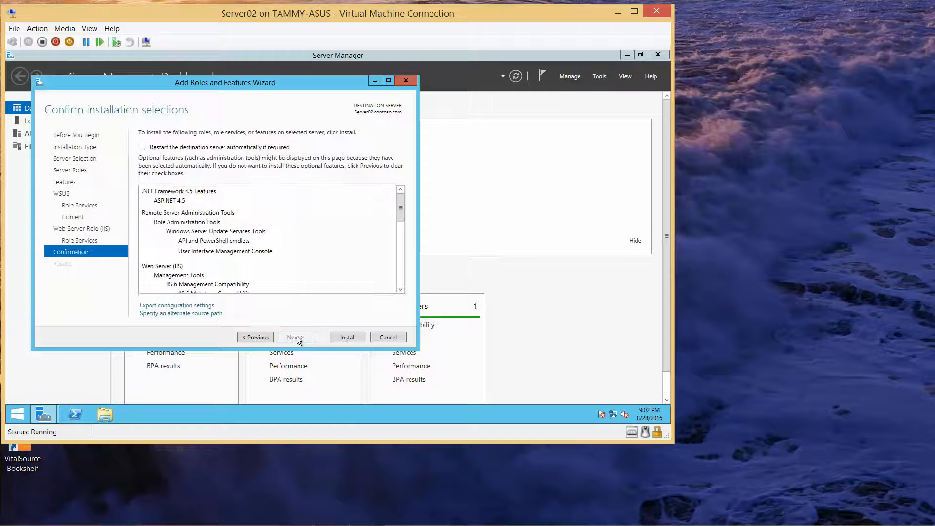
# - Install the WSUS and IIS roles, close the finished wizard, and launch post-installation tasks
pyautogui.click(346, 337)
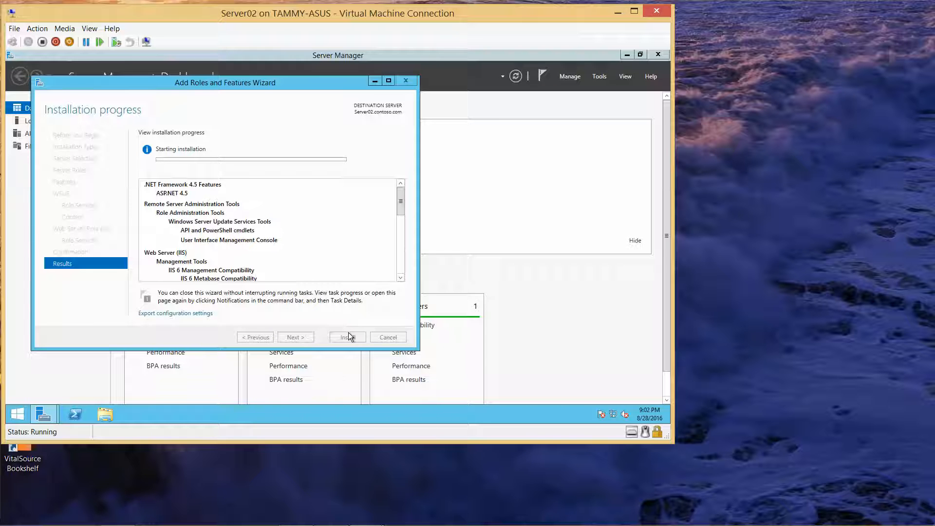
pyautogui.click(347, 337)
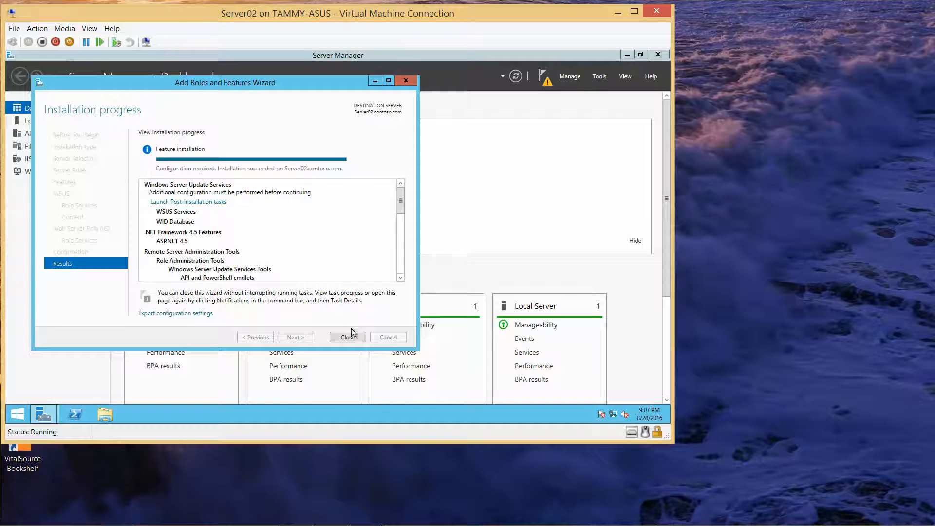
pyautogui.moveTo(645, 512)
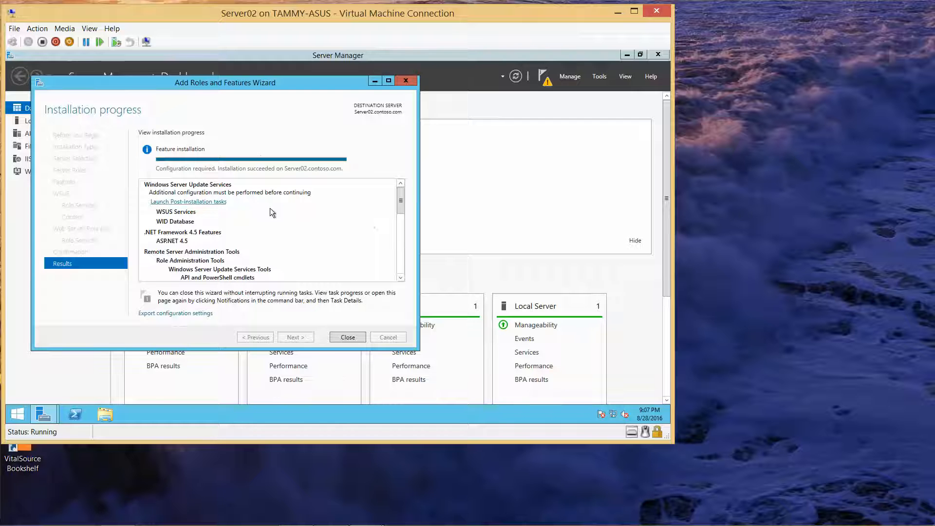
pyautogui.click(346, 337)
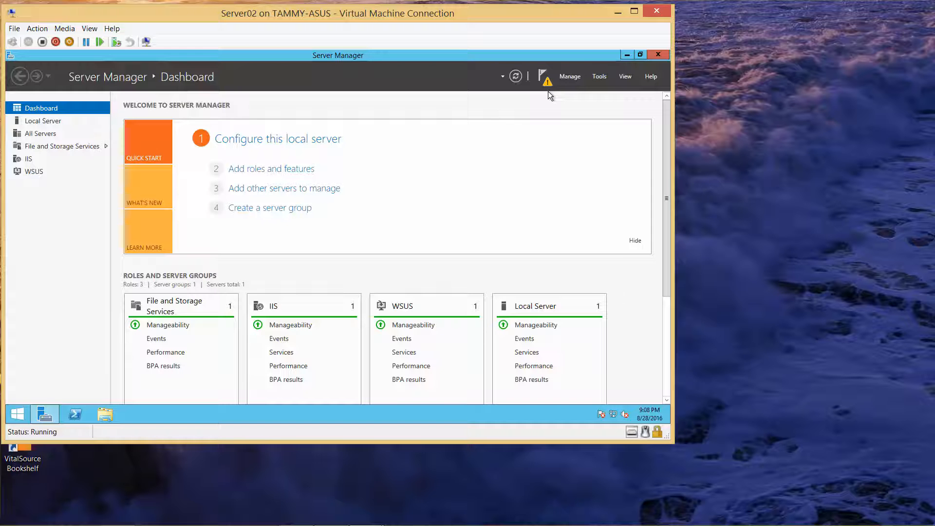
pyautogui.moveTo(600, 82)
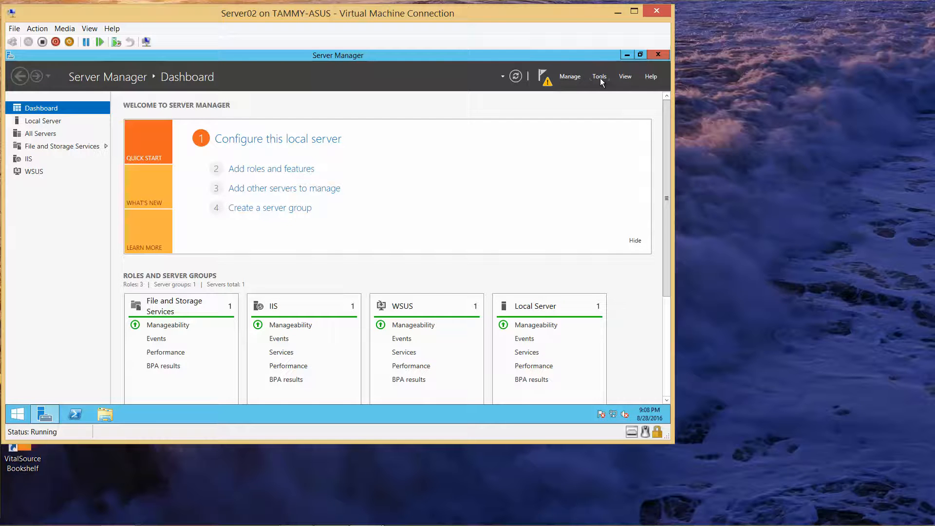
pyautogui.click(599, 76)
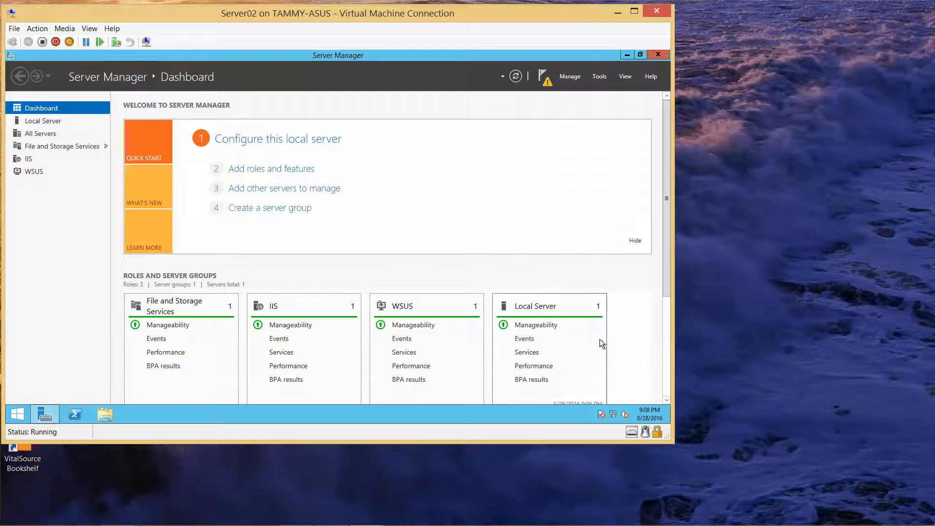
pyautogui.moveTo(606, 345)
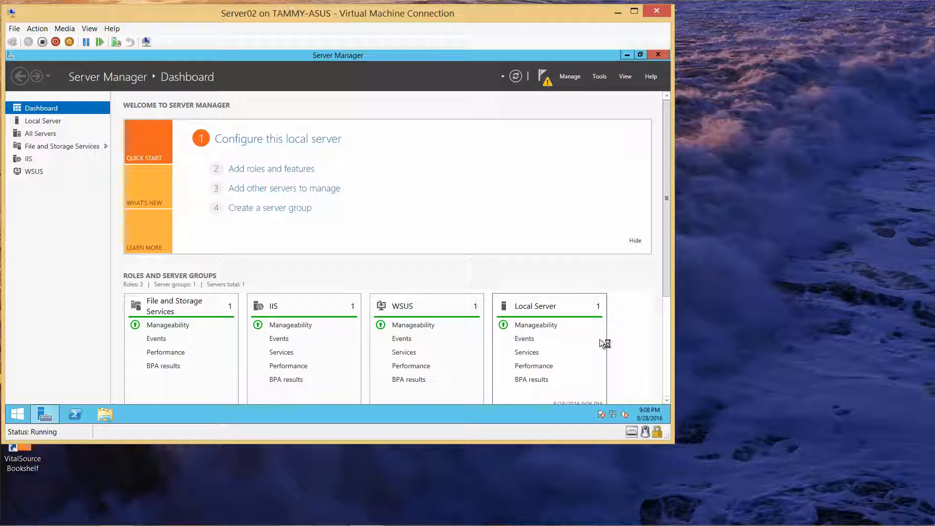
pyautogui.moveTo(601, 343)
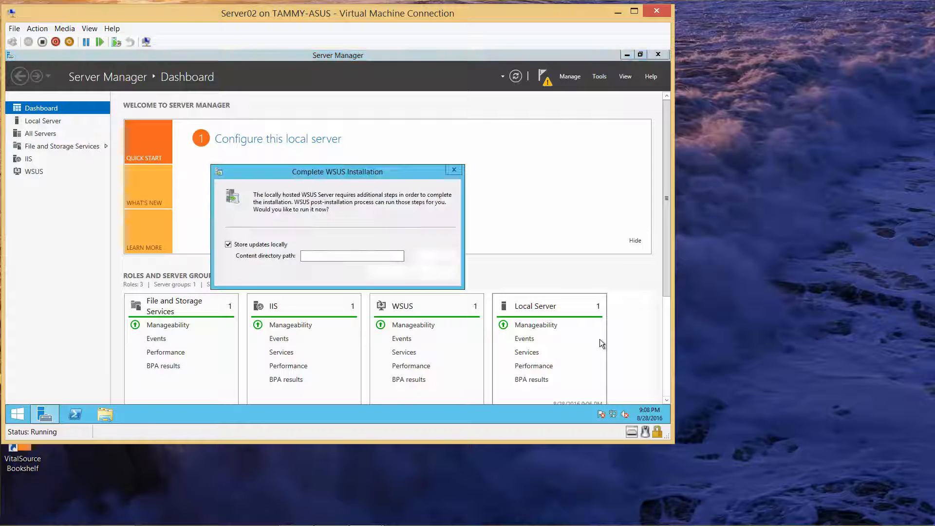
# - Run WSUS post-installation storing updates in C:\Updates, then close the completion dialog
pyautogui.write('C:\\Updates')
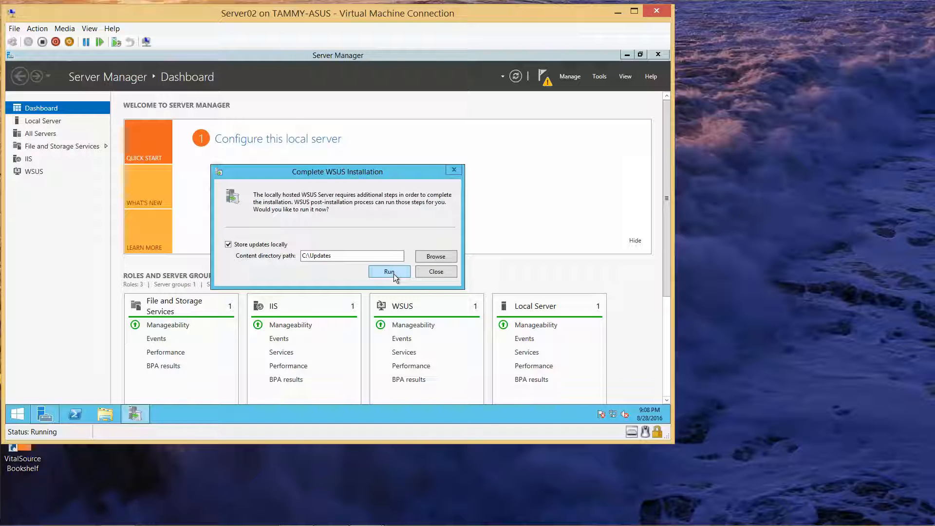
pyautogui.click(388, 271)
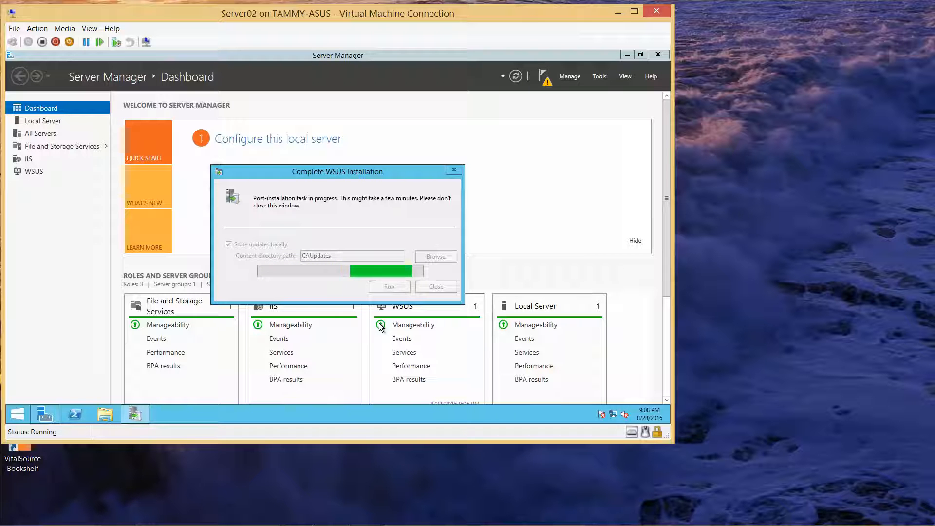
pyautogui.moveTo(392, 433)
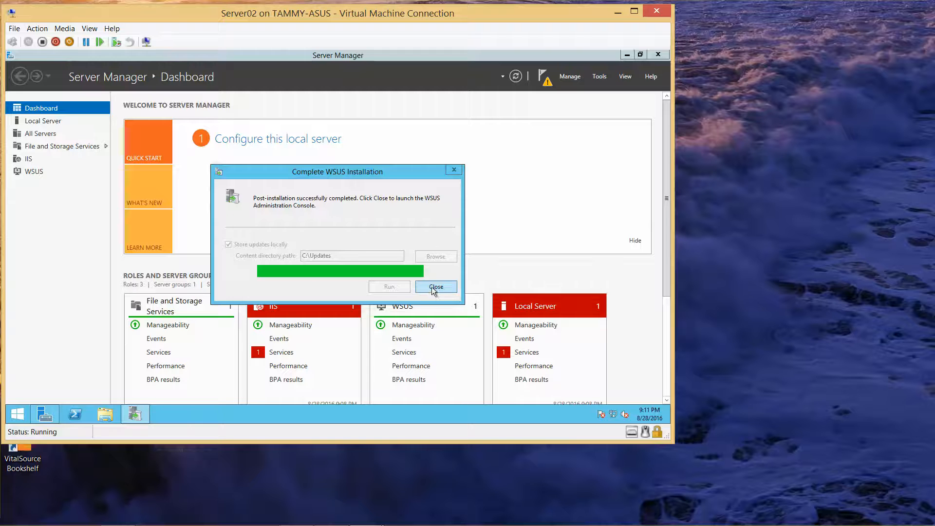
pyautogui.click(436, 287)
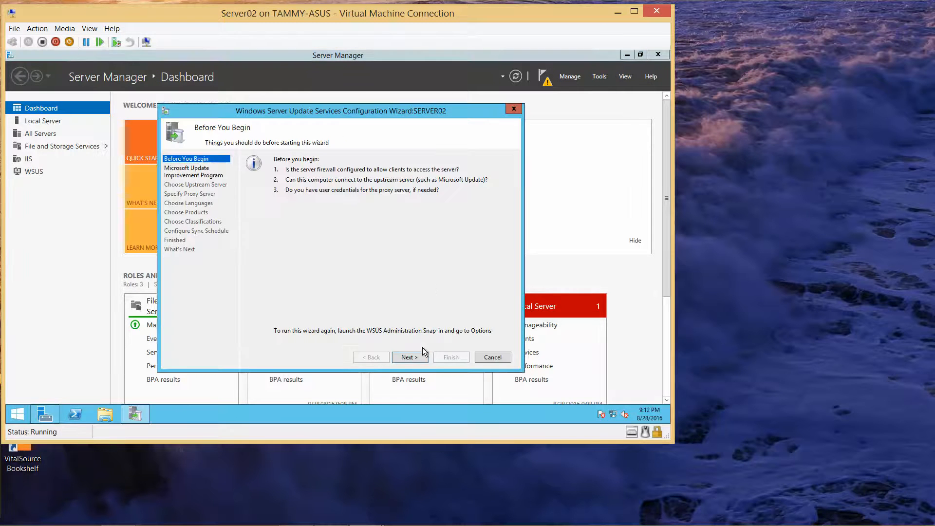
# - Decline the Improvement Program and sync from Microsoft Update without a proxy server
pyautogui.click(410, 357)
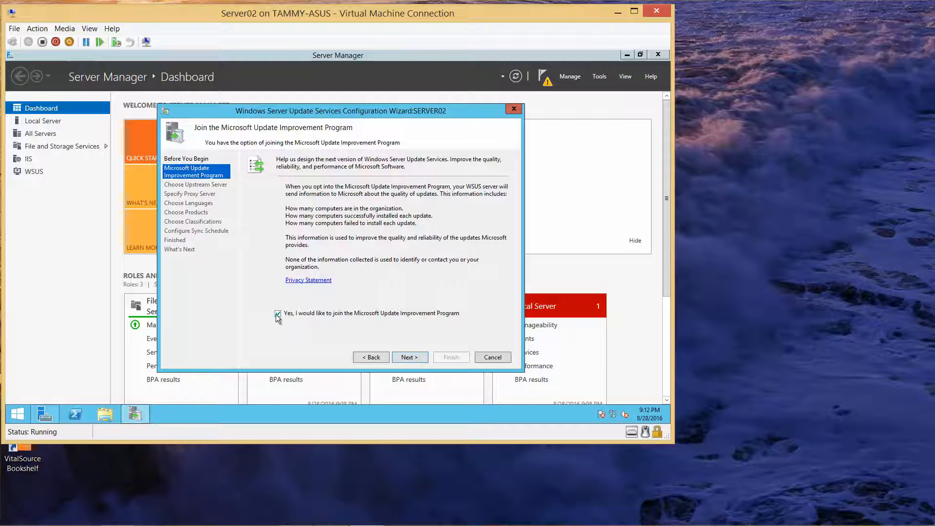
pyautogui.click(278, 313)
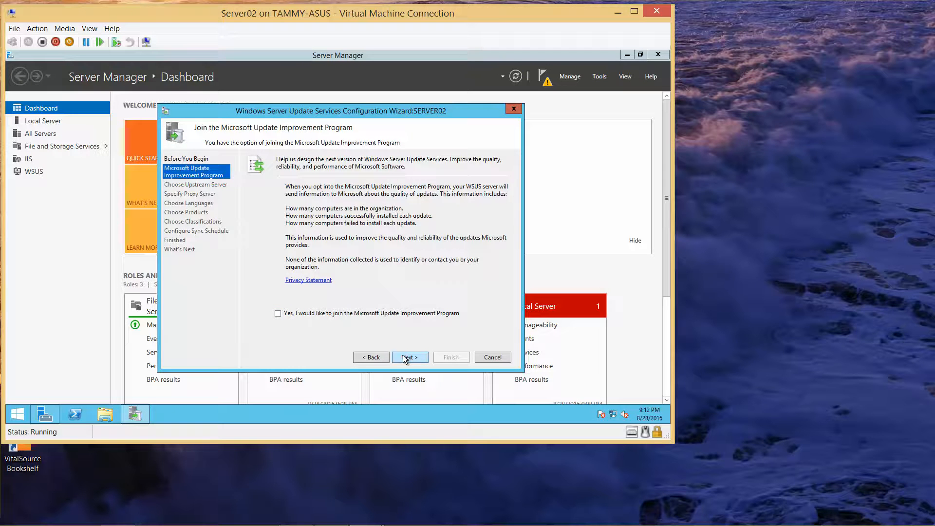
pyautogui.click(409, 357)
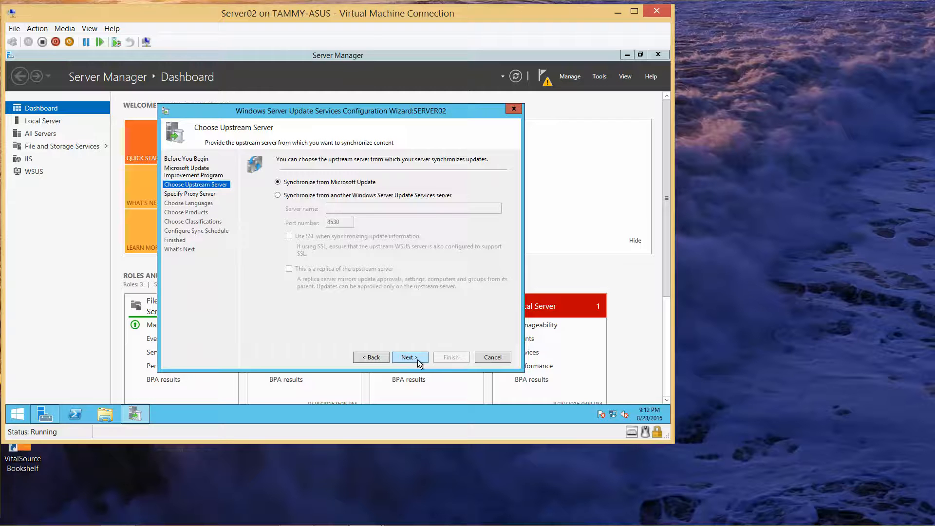
pyautogui.click(410, 356)
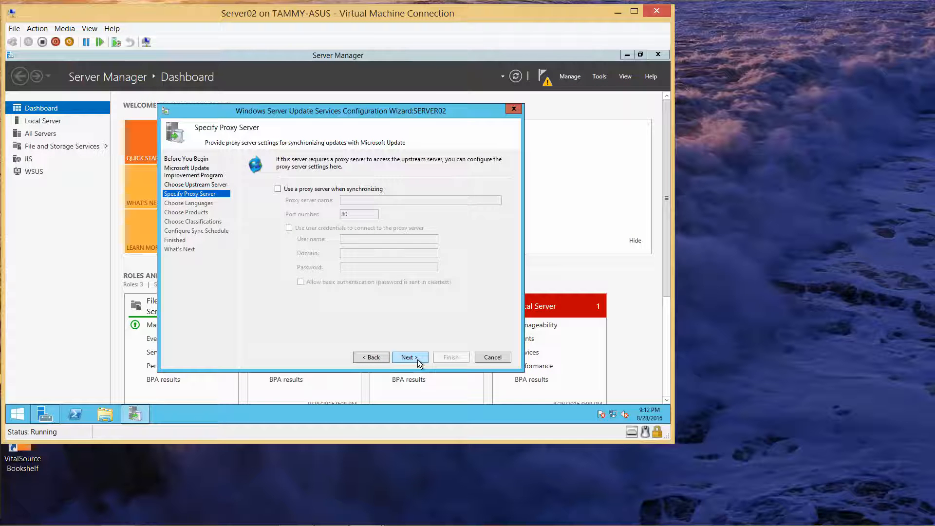
pyautogui.click(409, 356)
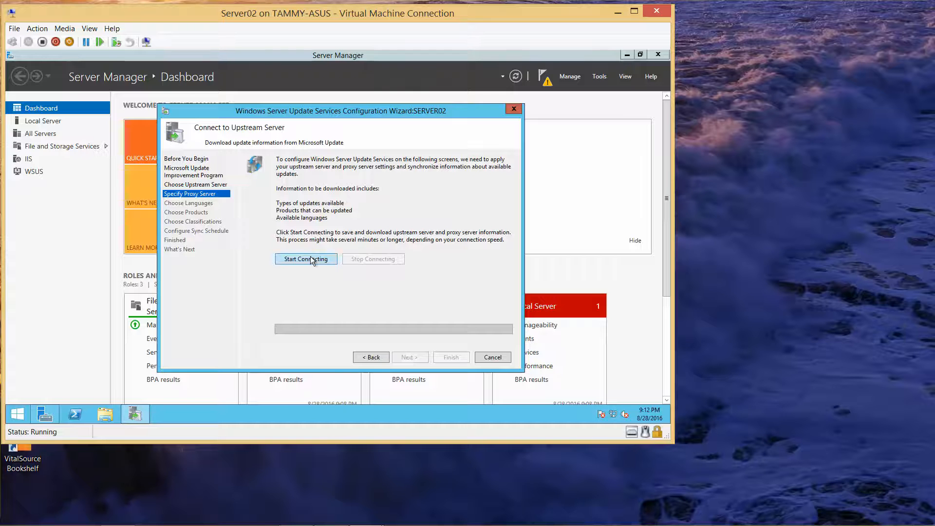
# - Connect to Microsoft Update to download upstream server information, then continue to language choices
pyautogui.click(305, 259)
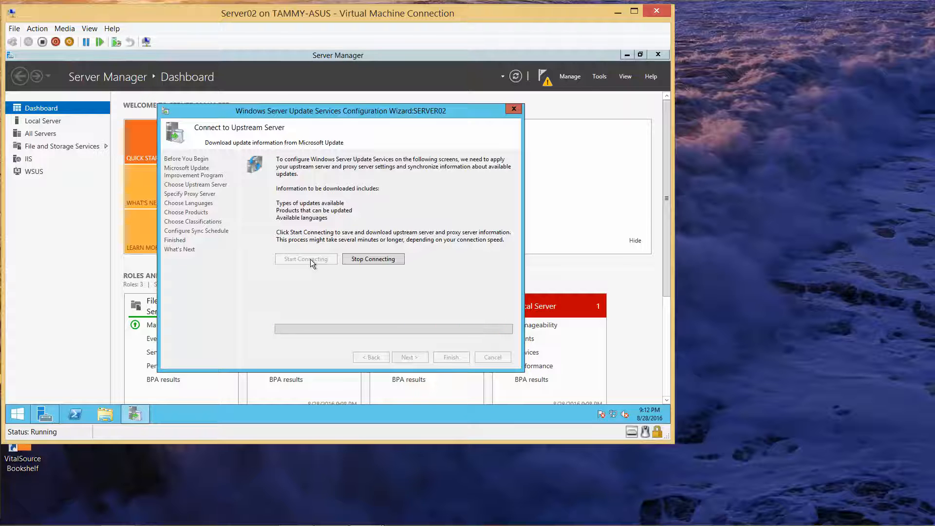
pyautogui.click(305, 258)
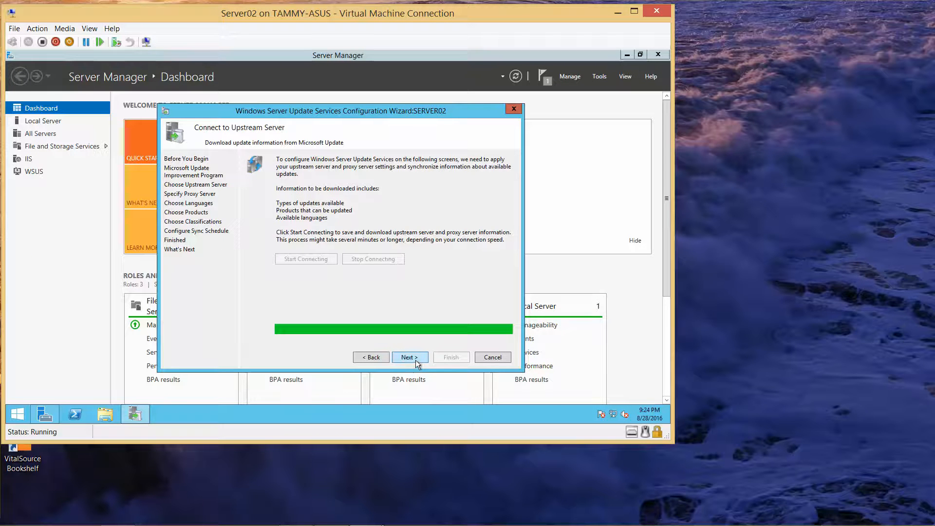
pyautogui.click(409, 357)
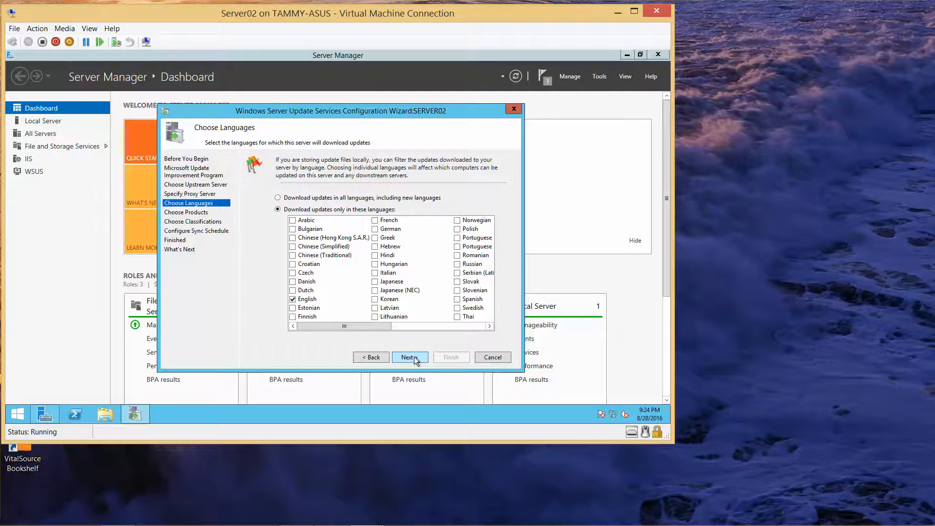
# - Keep English only, clear Office and Windows products, and select Windows Server 2012 R2 and Windows 8.1
pyautogui.click(409, 356)
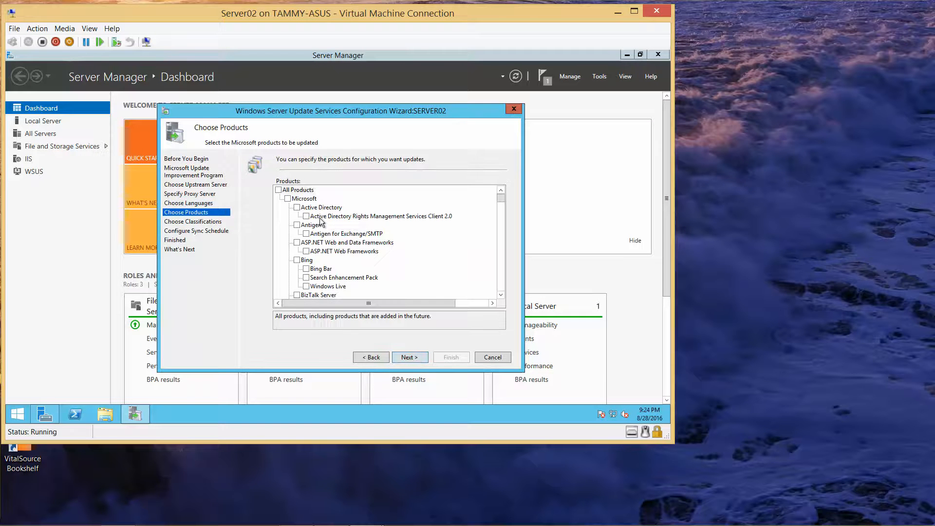
pyautogui.moveTo(504, 280)
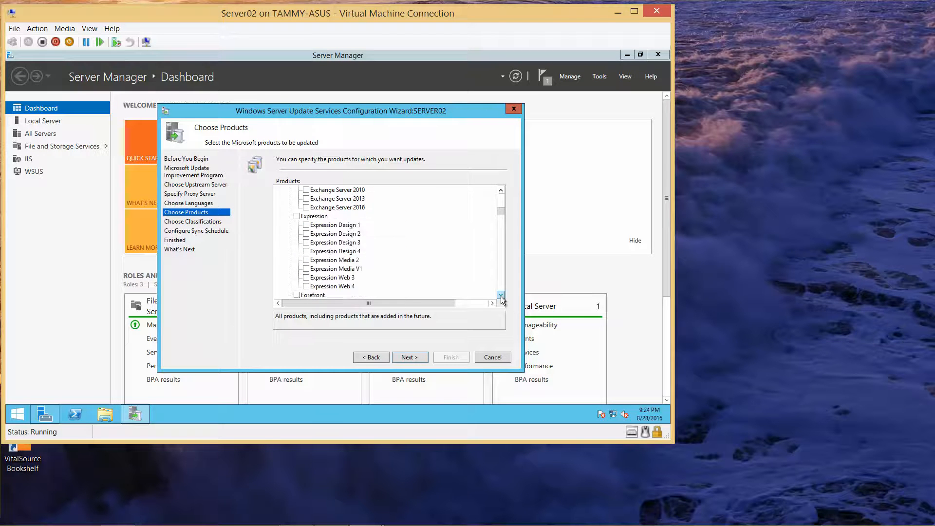
pyautogui.scroll(-3)
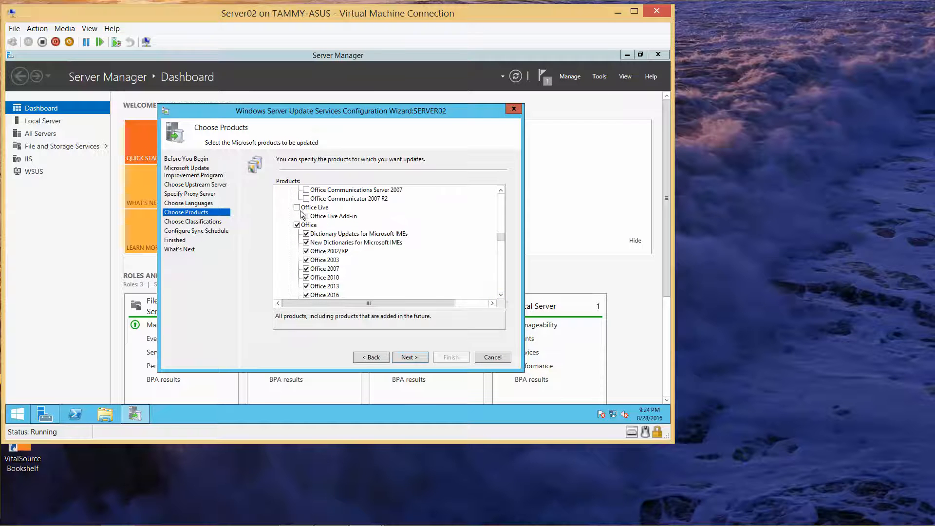
pyautogui.click(297, 226)
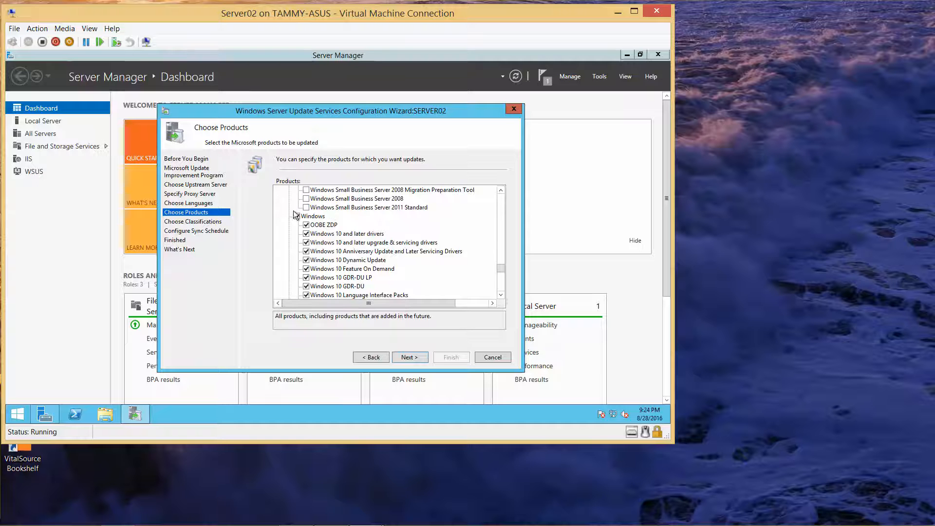
pyautogui.click(297, 216)
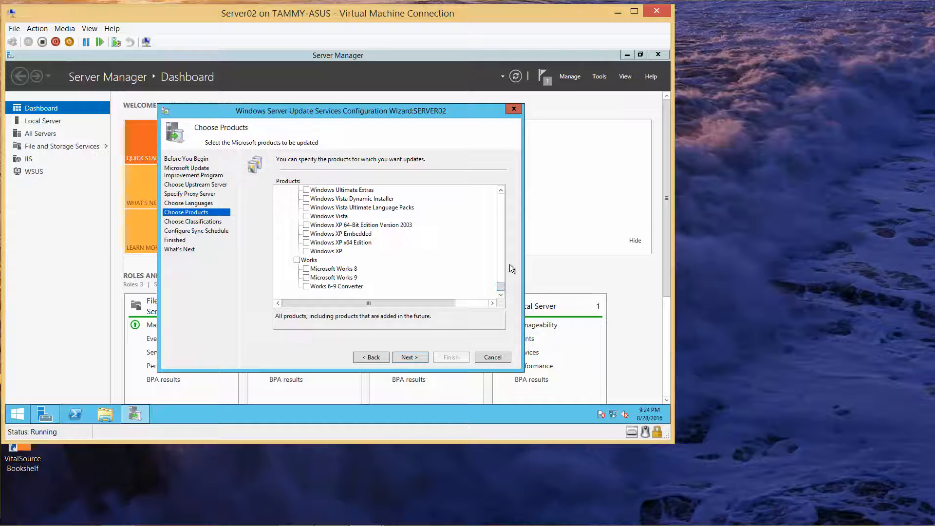
pyautogui.rightClick(501, 191)
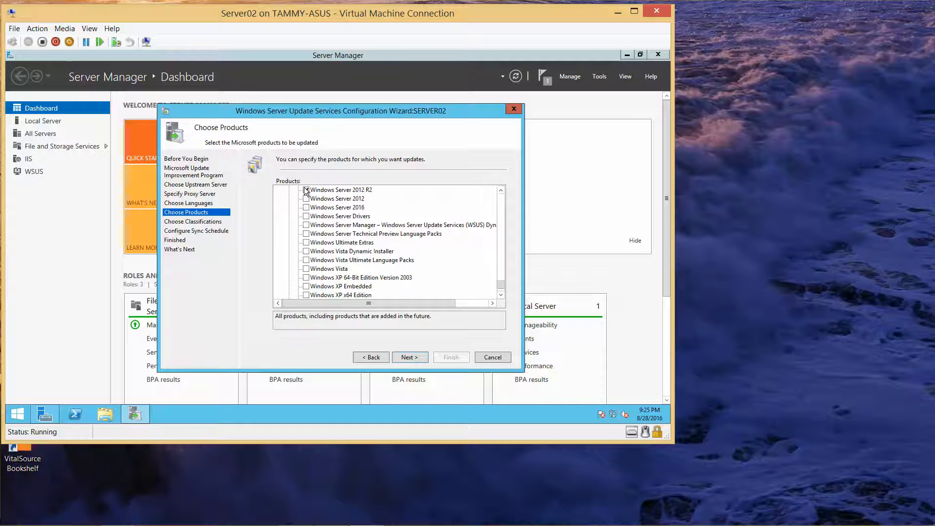
pyautogui.click(306, 190)
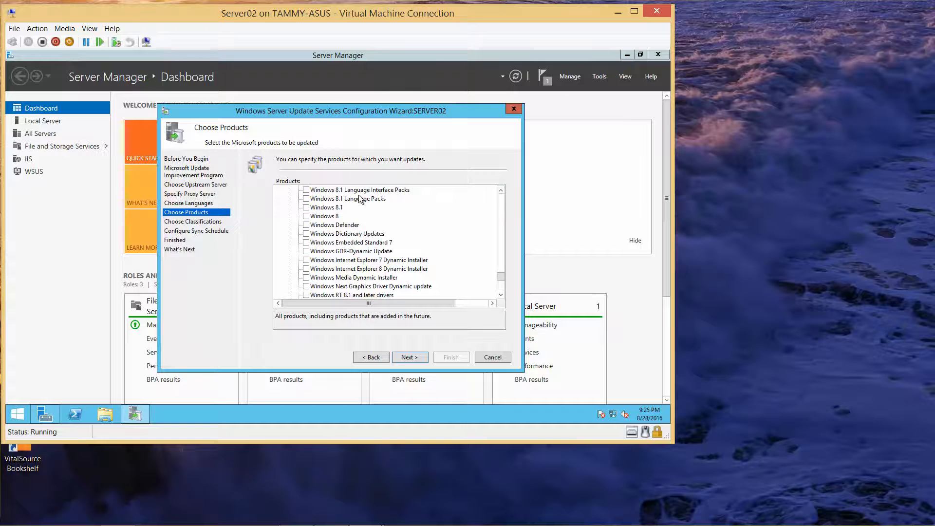
pyautogui.click(305, 207)
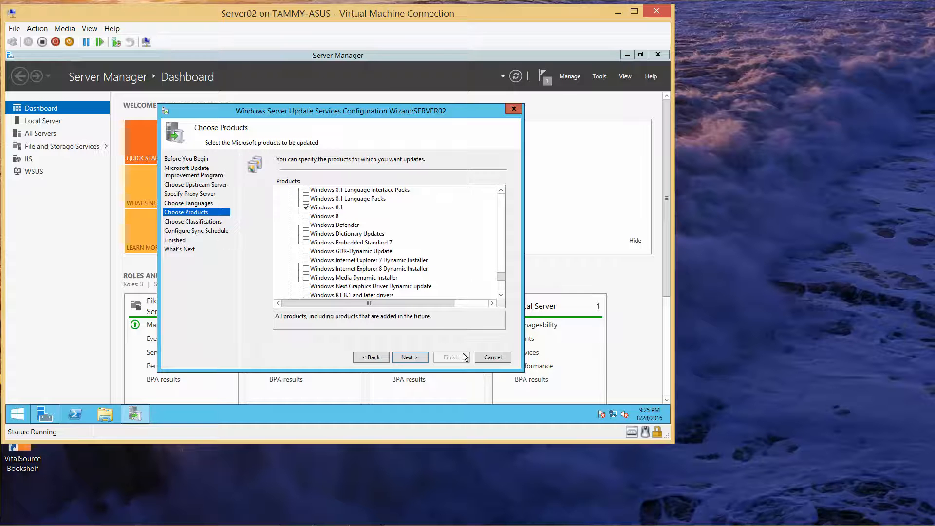
pyautogui.click(409, 357)
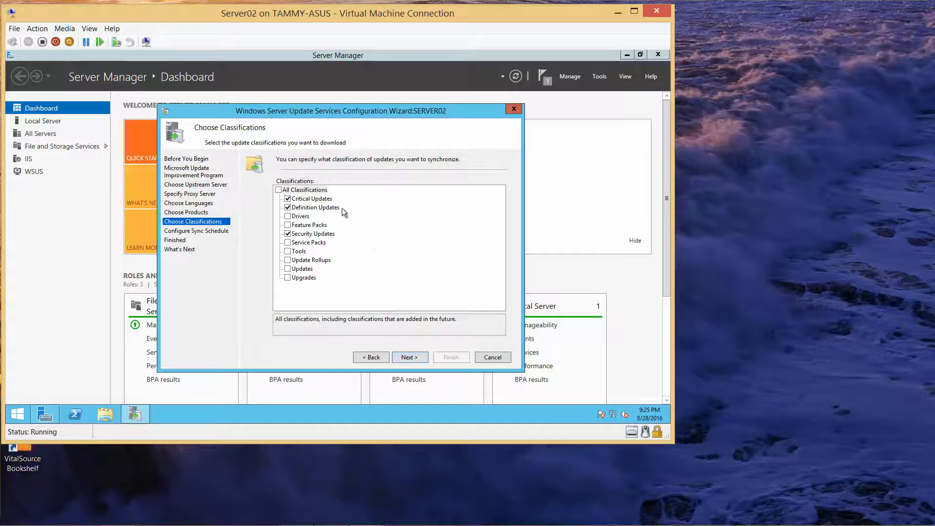
pyautogui.moveTo(334, 273)
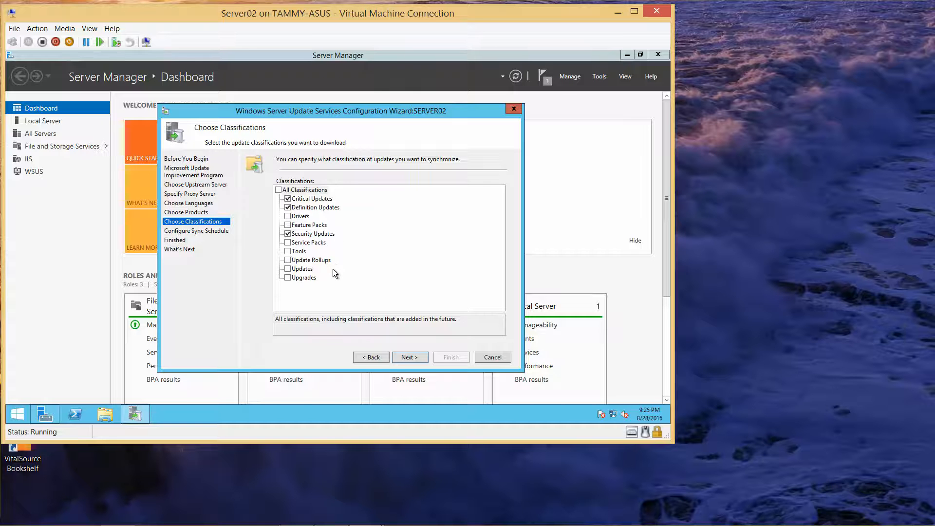
pyautogui.moveTo(398, 343)
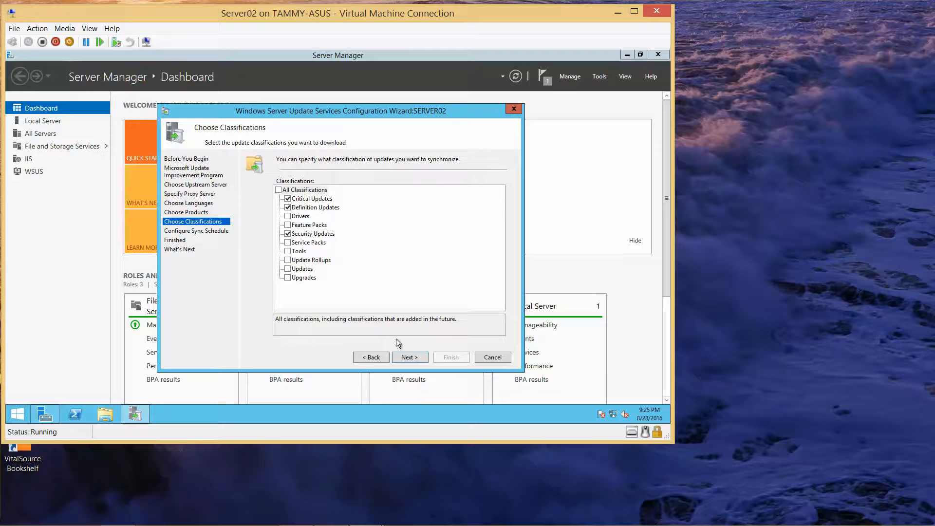
# - Keep default classifications and manual syncing, enable initial synchronization, and finish the WSUS wizard
pyautogui.click(409, 356)
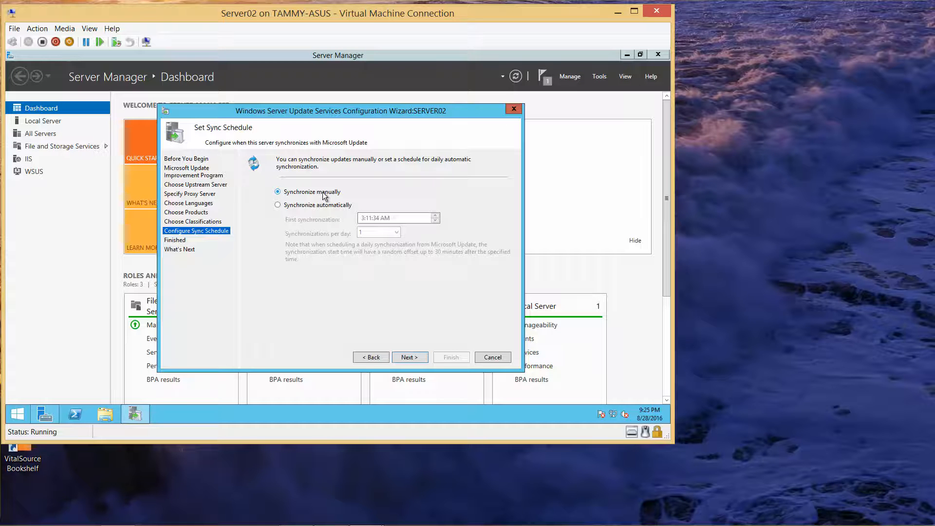
pyautogui.click(410, 357)
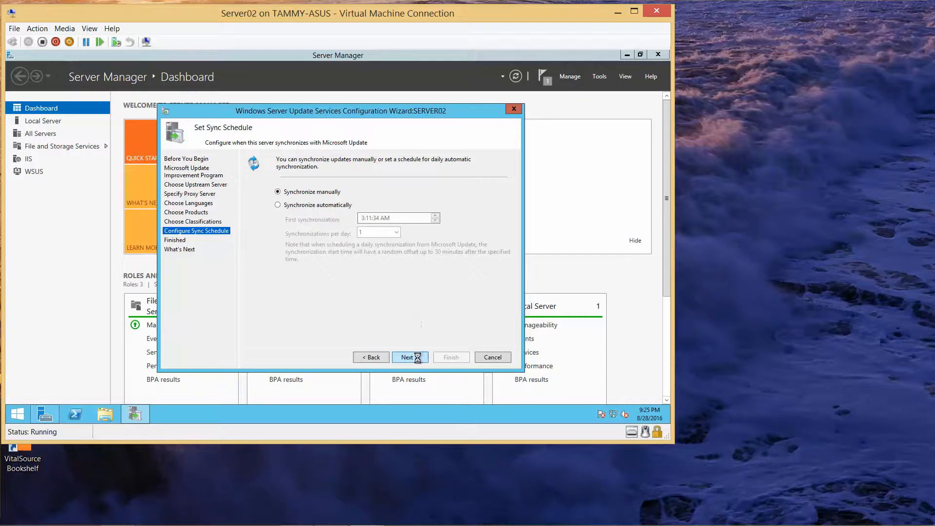
pyautogui.click(407, 356)
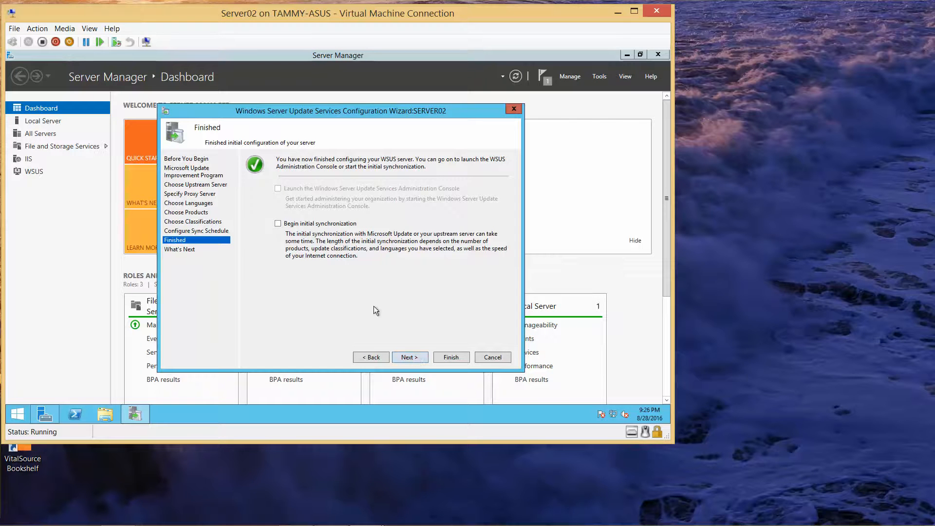
pyautogui.click(277, 223)
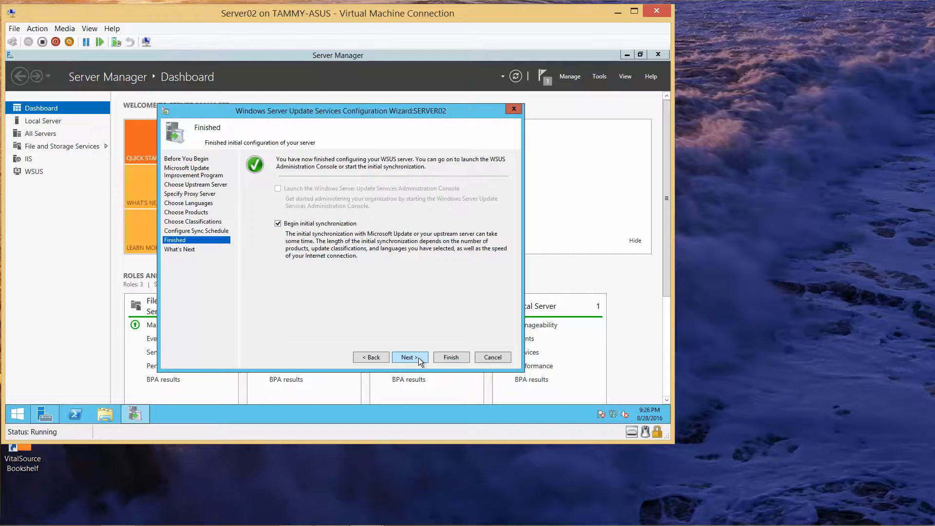
pyautogui.click(408, 357)
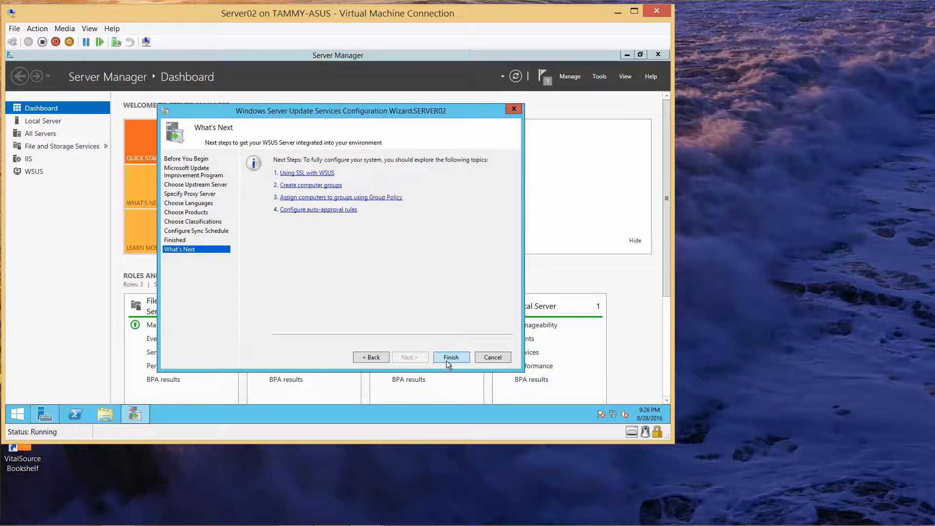
pyautogui.click(450, 357)
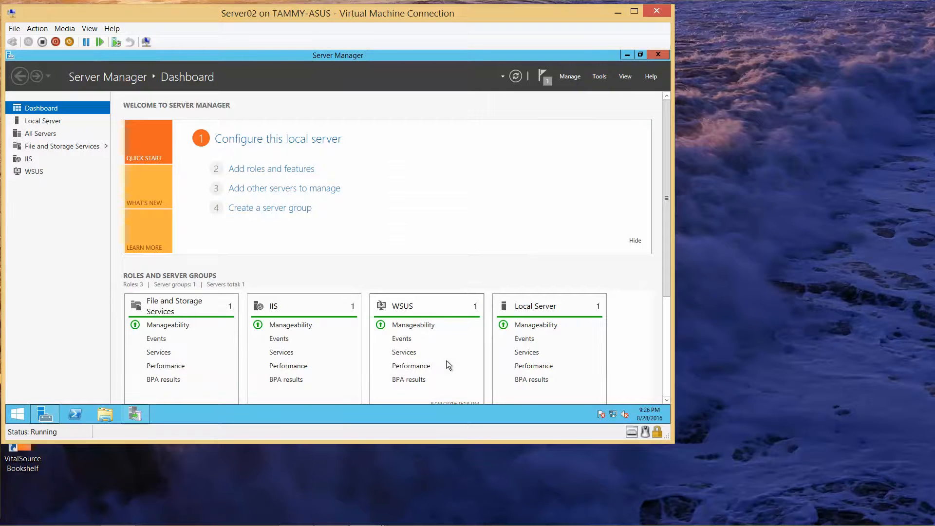
pyautogui.moveTo(635, 125)
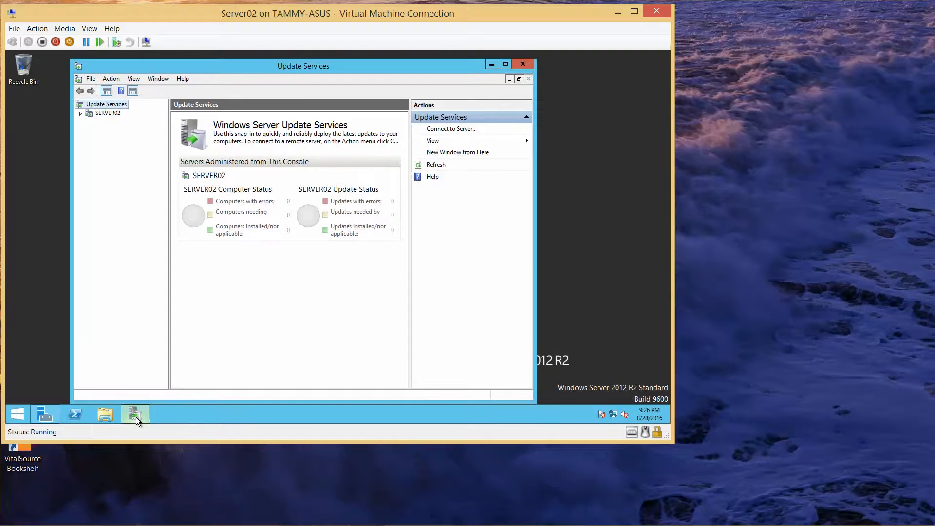
pyautogui.moveTo(351, 301)
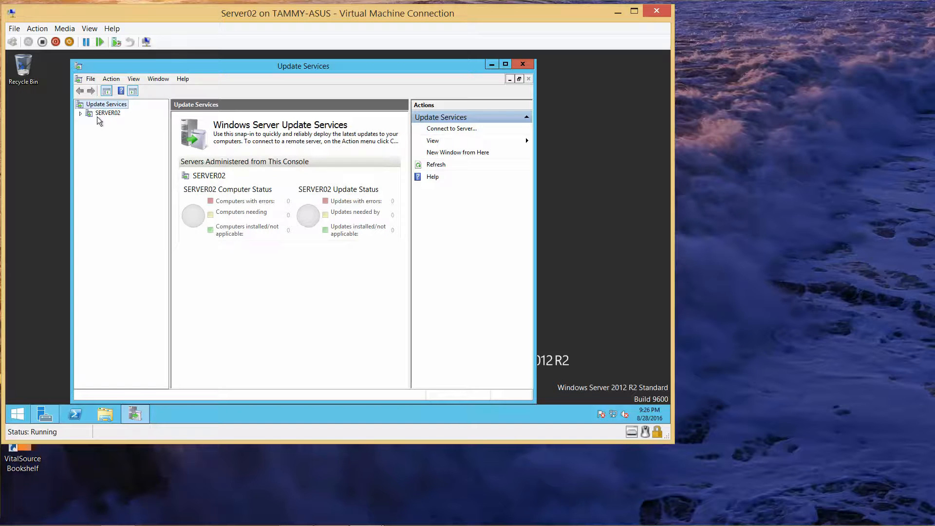
# - Select the SERVER02 node in Update Services to view its synchronization status
pyautogui.click(108, 114)
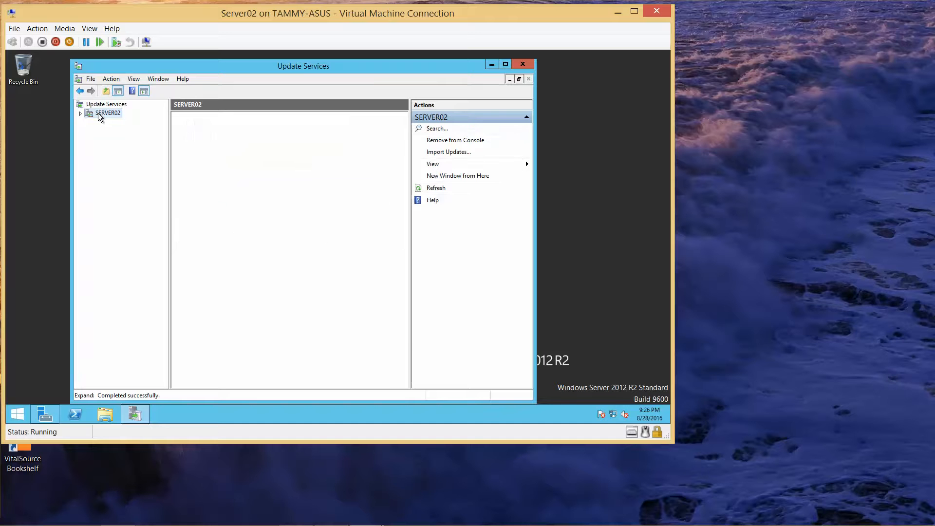
pyautogui.click(108, 114)
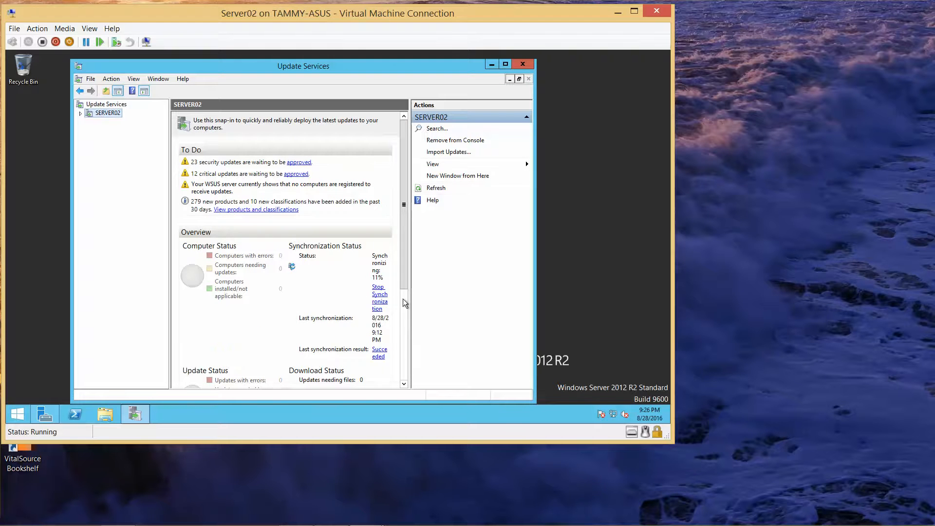
pyautogui.moveTo(538, 260)
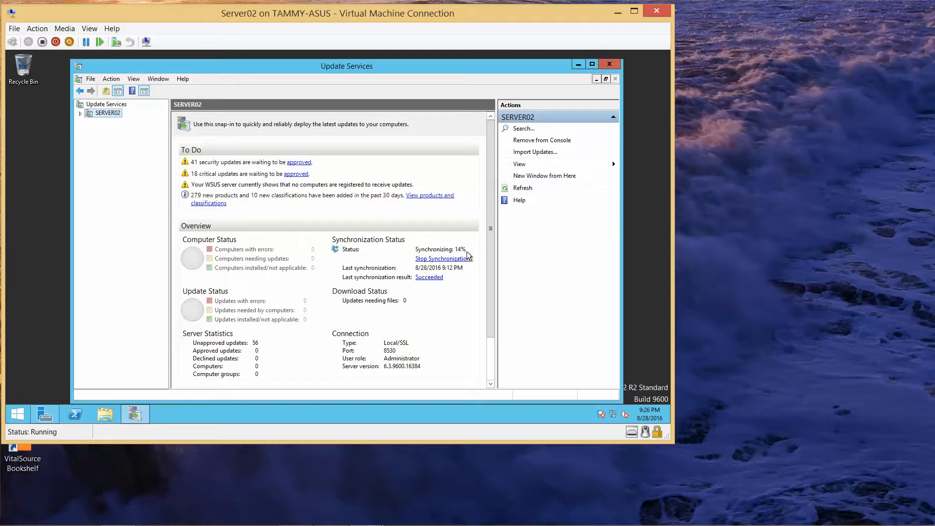
pyautogui.moveTo(541, 300)
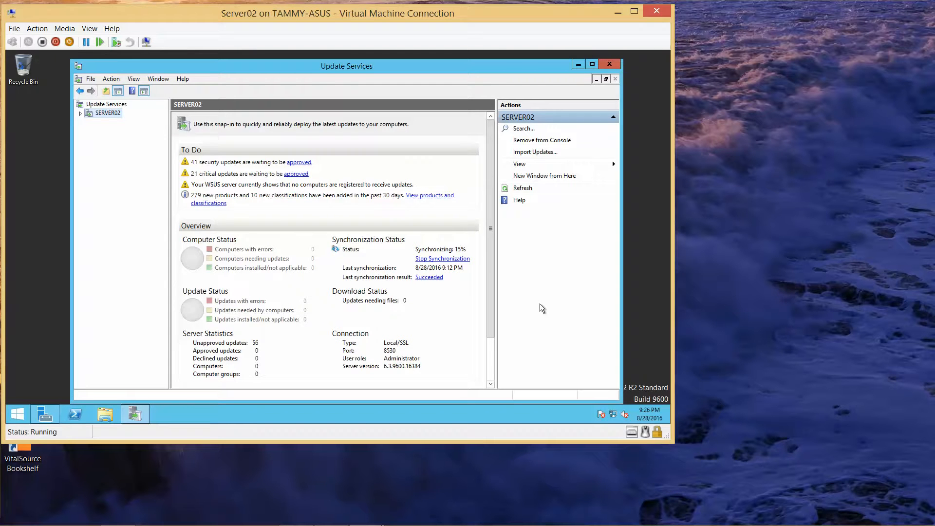
pyautogui.moveTo(460, 404)
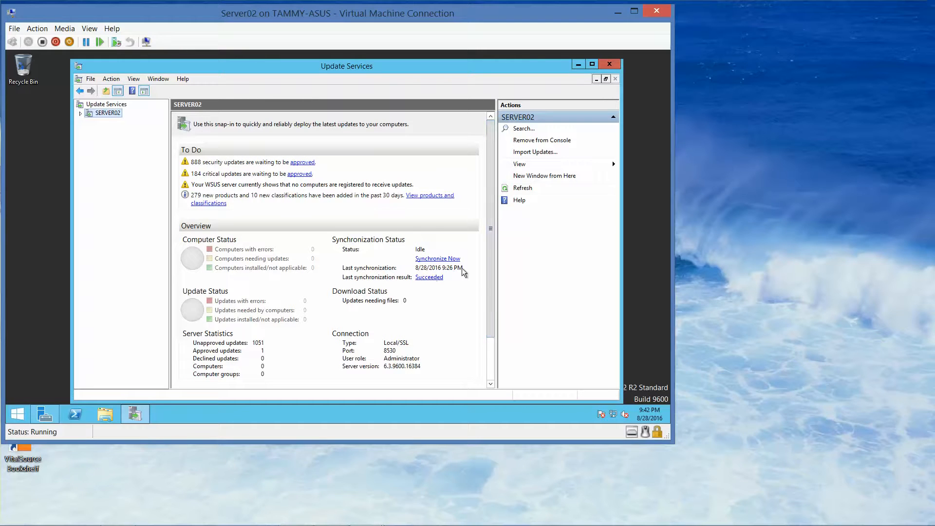
pyautogui.moveTo(646, 54)
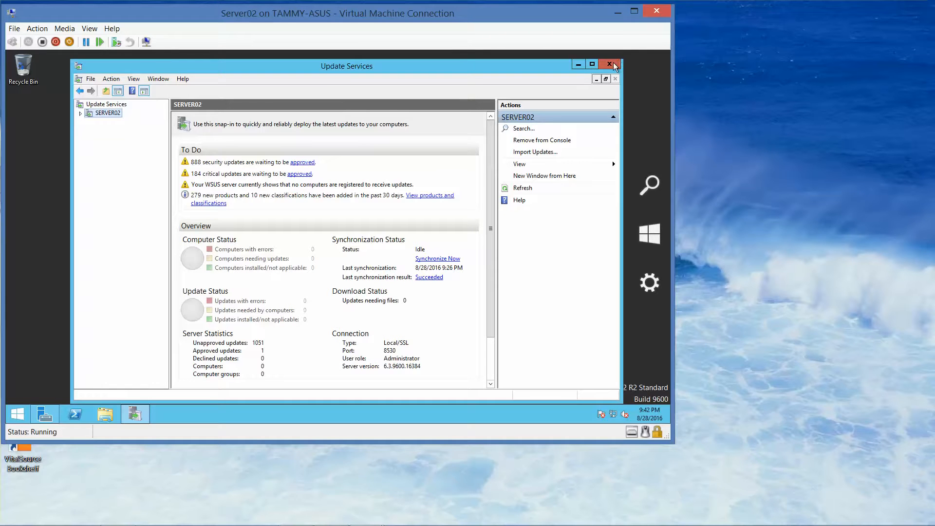
# - Close the Update Services console window
pyautogui.click(609, 65)
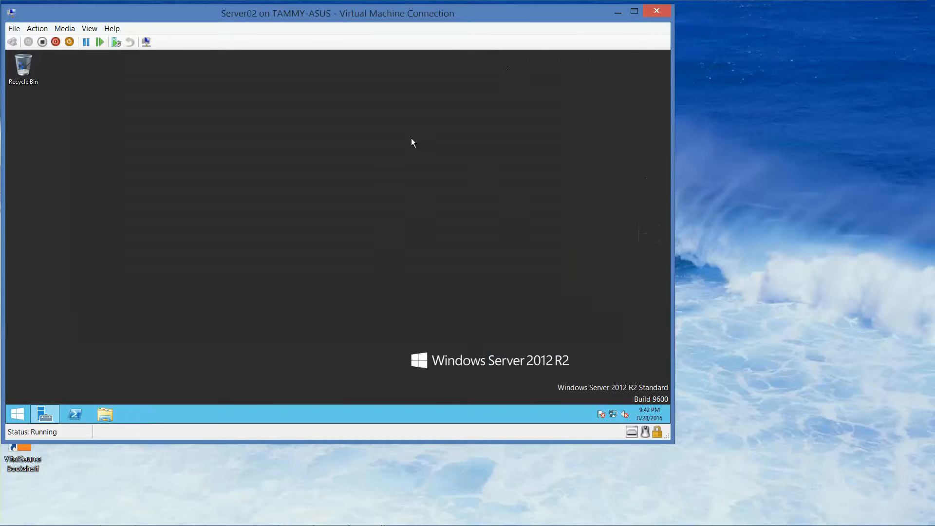
pyautogui.moveTo(239, 268)
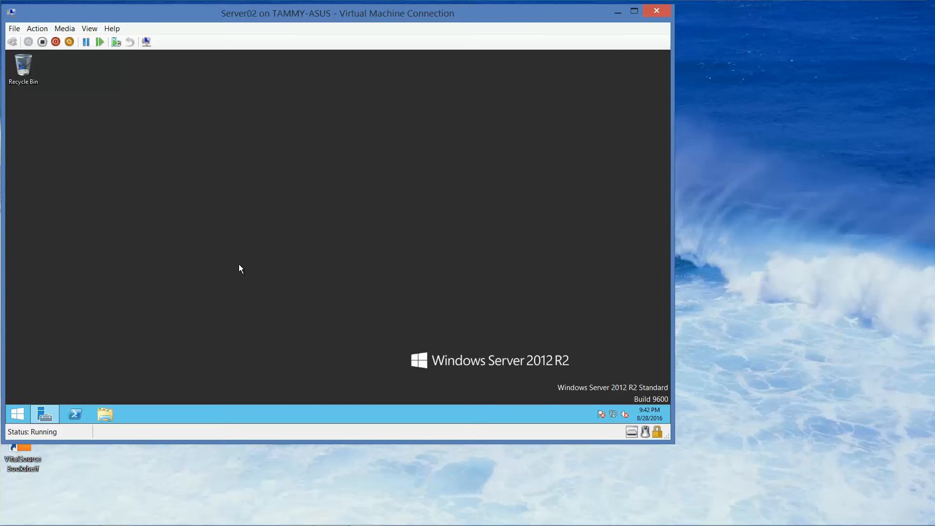
pyautogui.moveTo(343, 279)
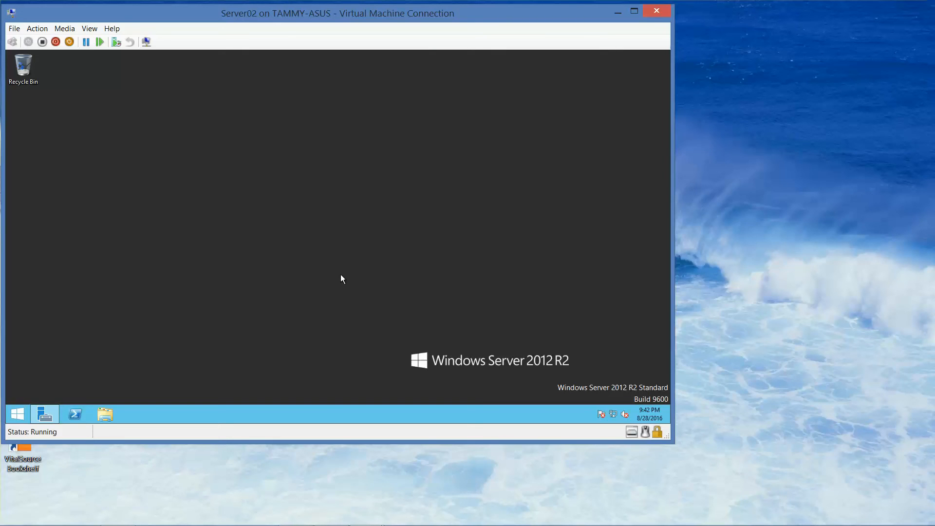